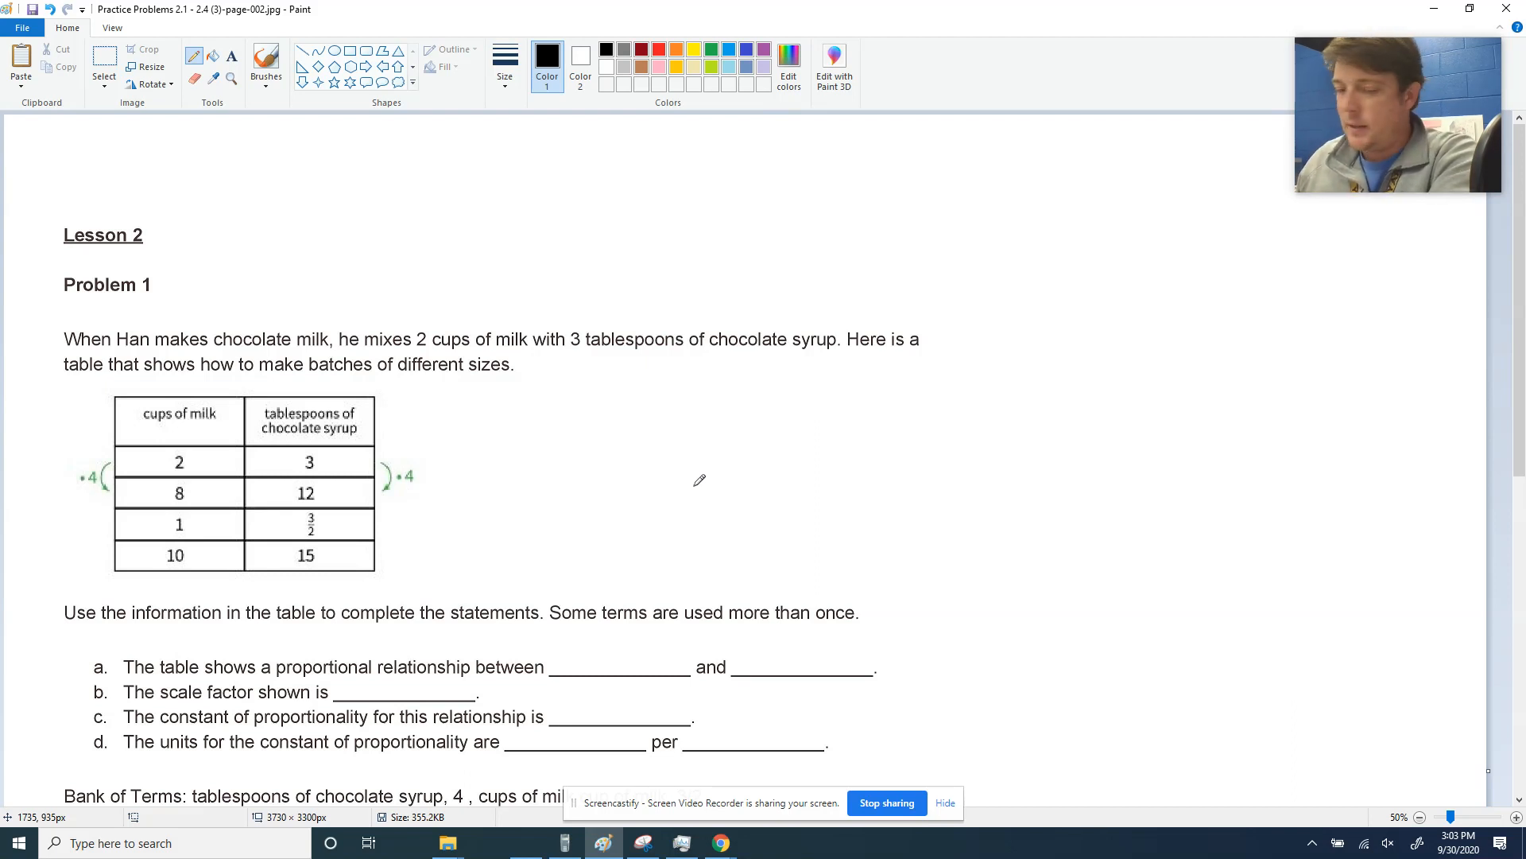
{"action": "mouse_move", "coordinate": [565, 372]}
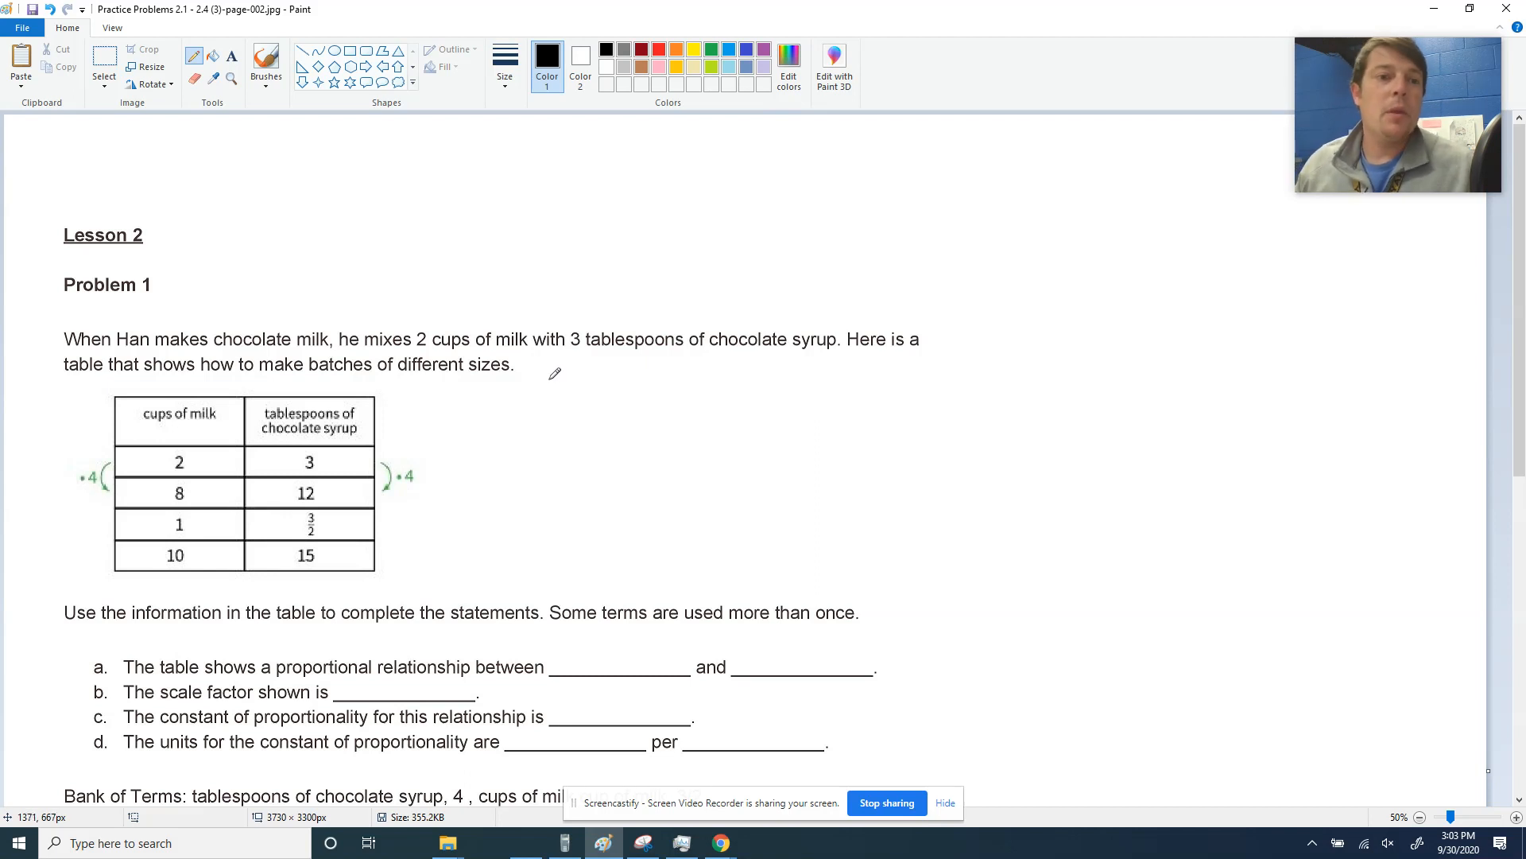
{"action": "mouse_move", "coordinate": [427, 413]}
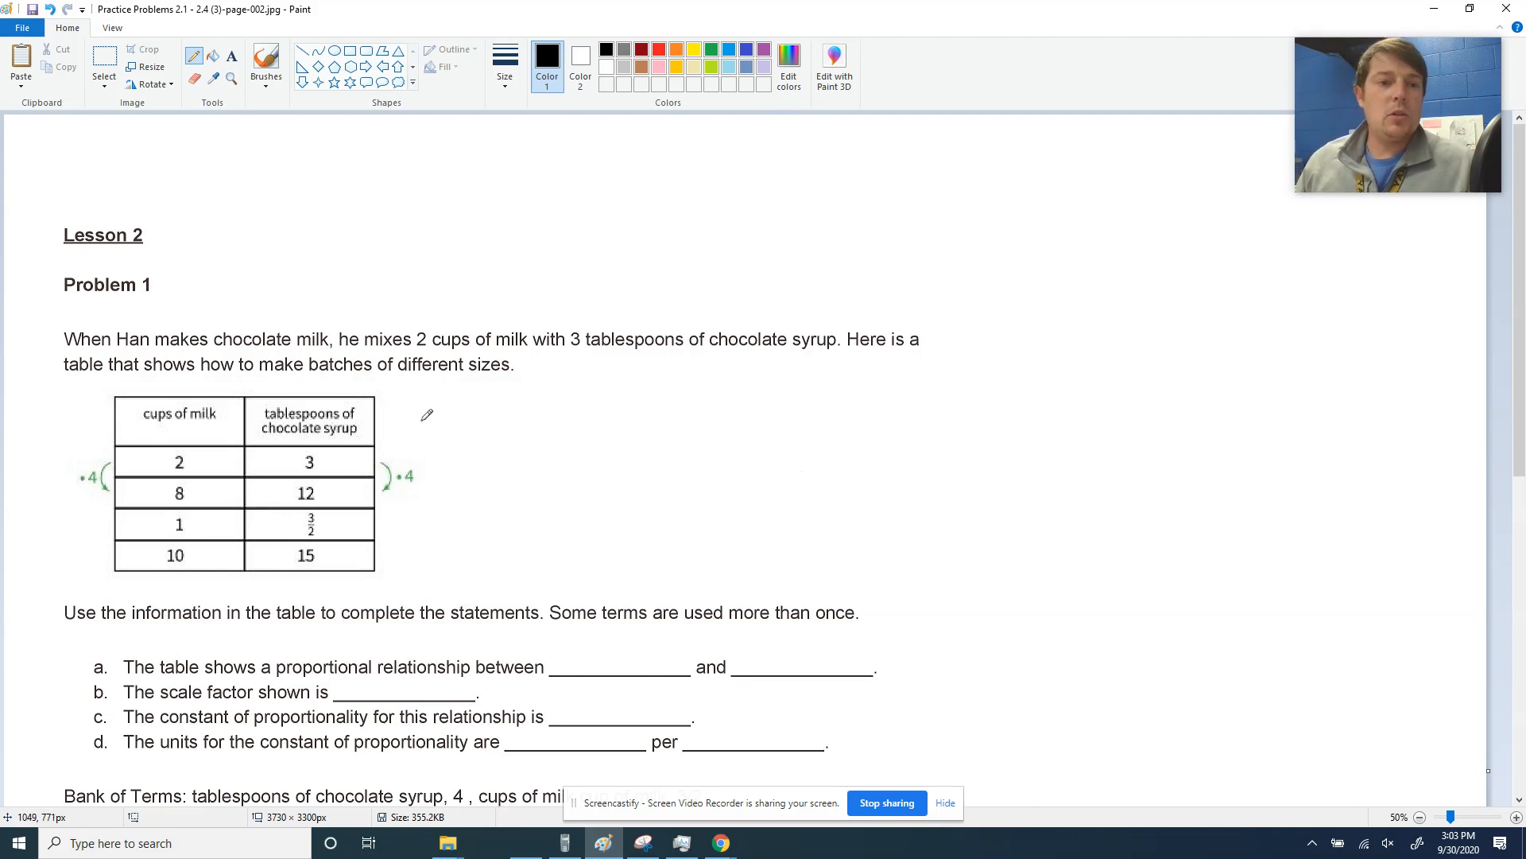
{"action": "mouse_move", "coordinate": [320, 494]}
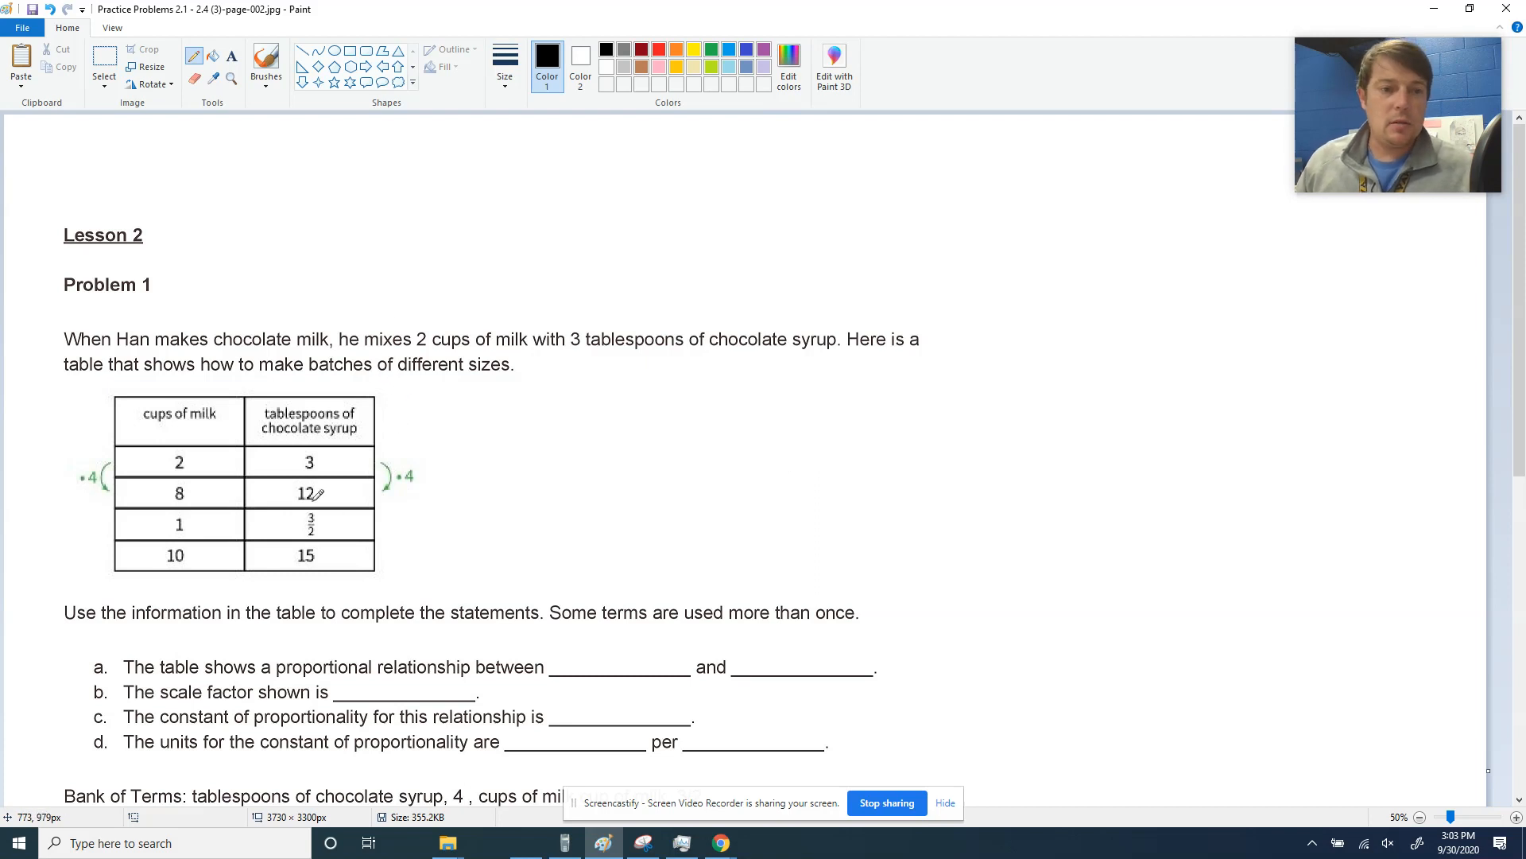
{"action": "mouse_move", "coordinate": [234, 543]}
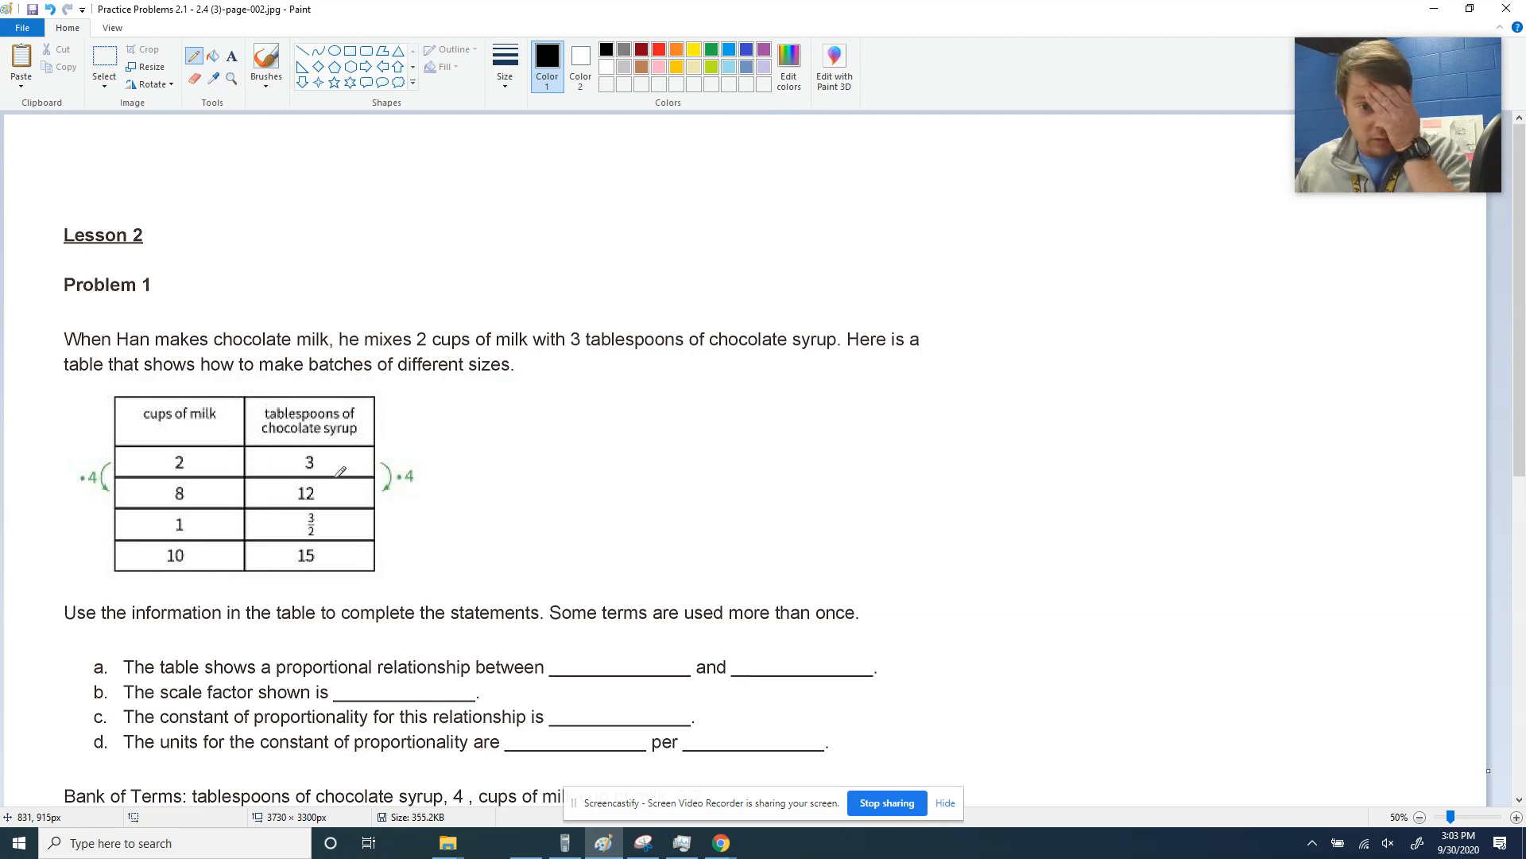
{"action": "mouse_move", "coordinate": [717, 539]}
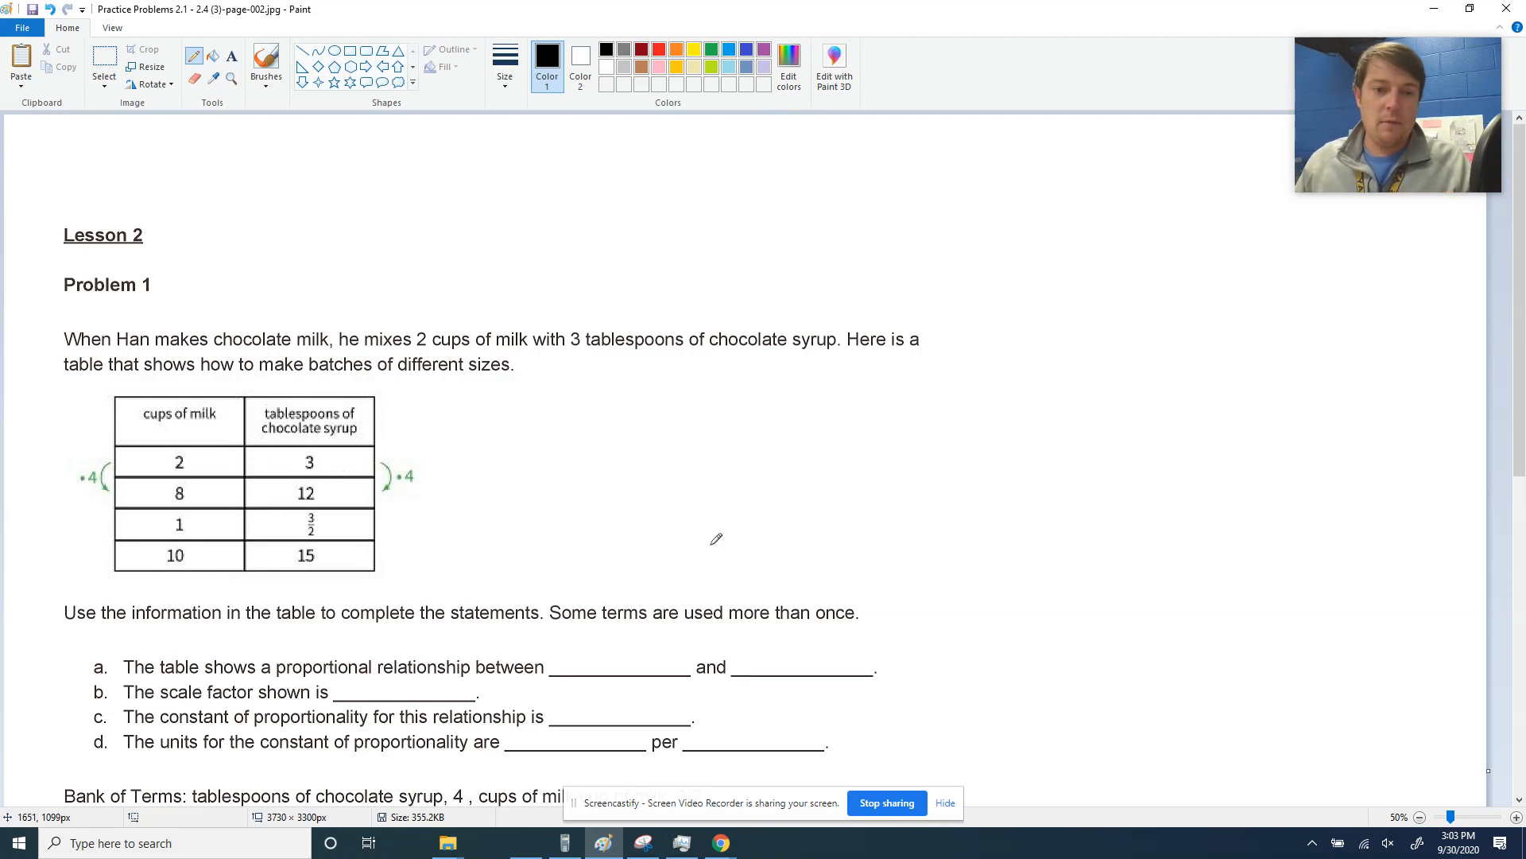
{"action": "scroll", "scroll_direction": "down", "scroll_amount": 3}
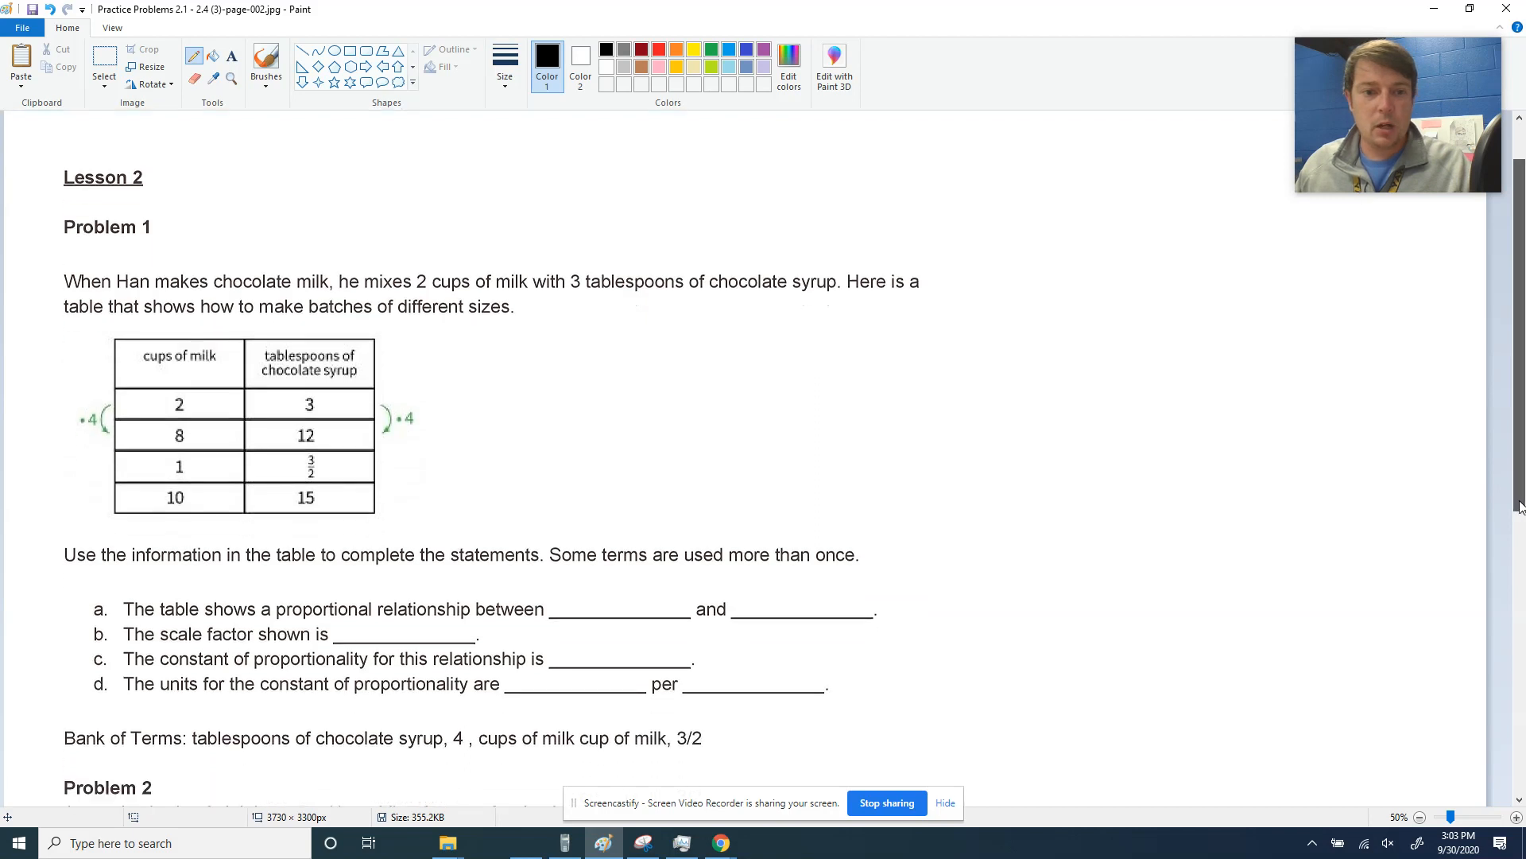
{"action": "scroll", "scroll_direction": "down", "scroll_amount": 3}
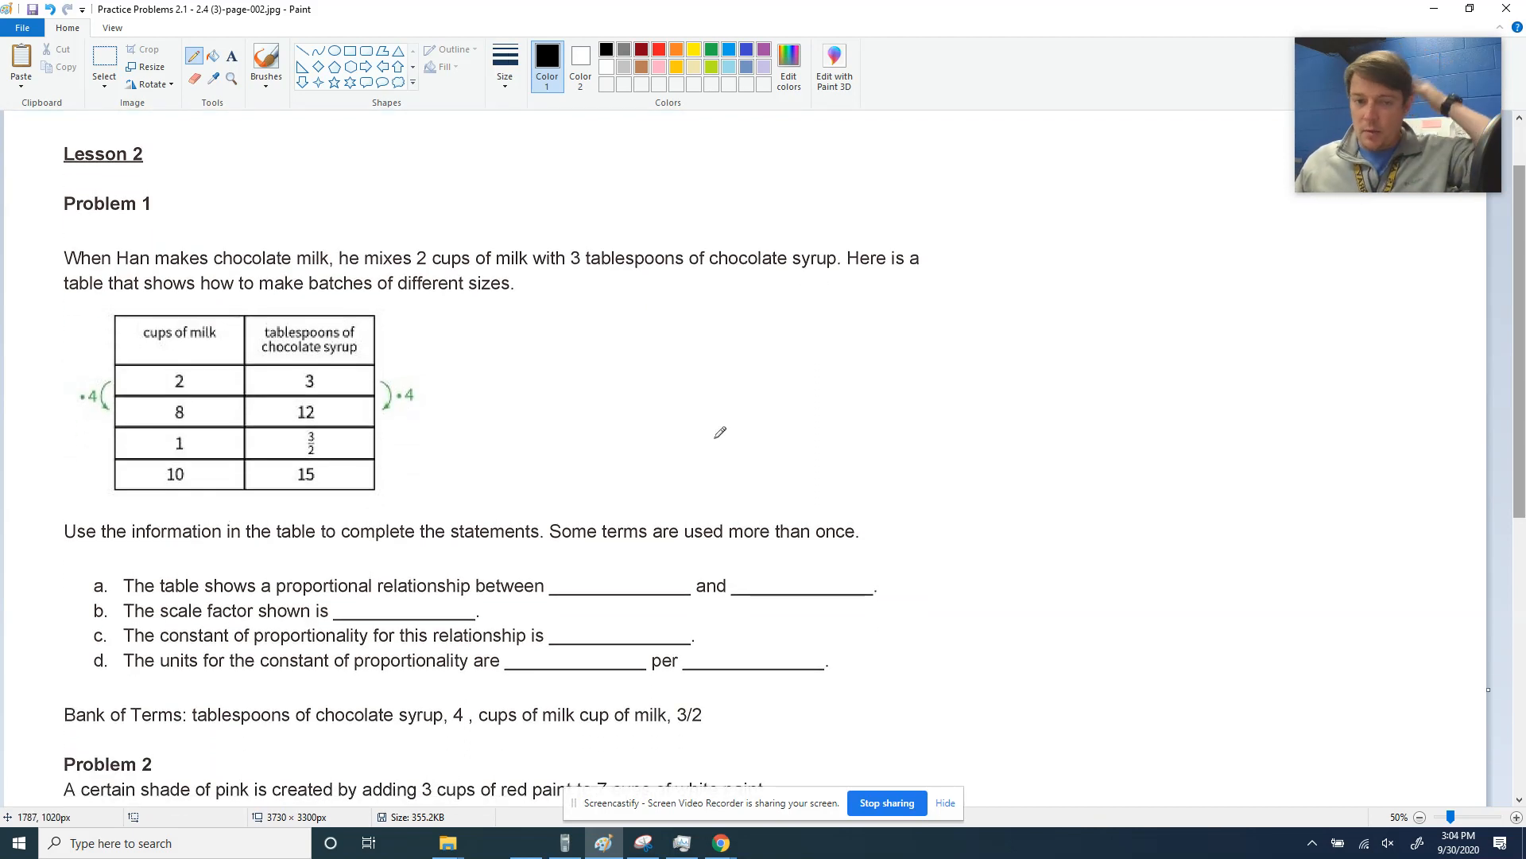
{"action": "mouse_move", "coordinate": [599, 708]}
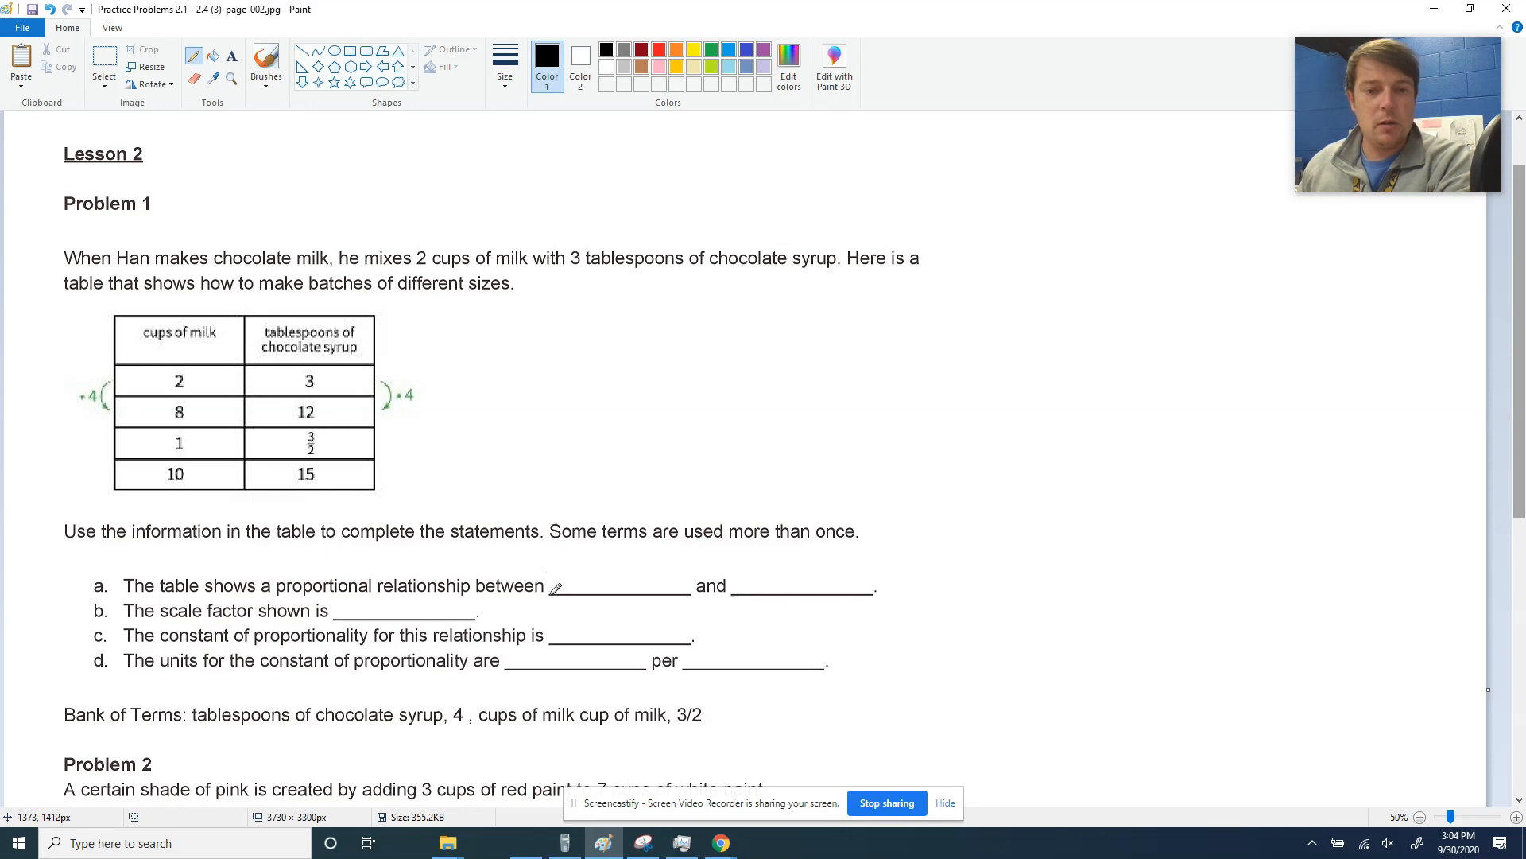
{"action": "mouse_move", "coordinate": [178, 307]}
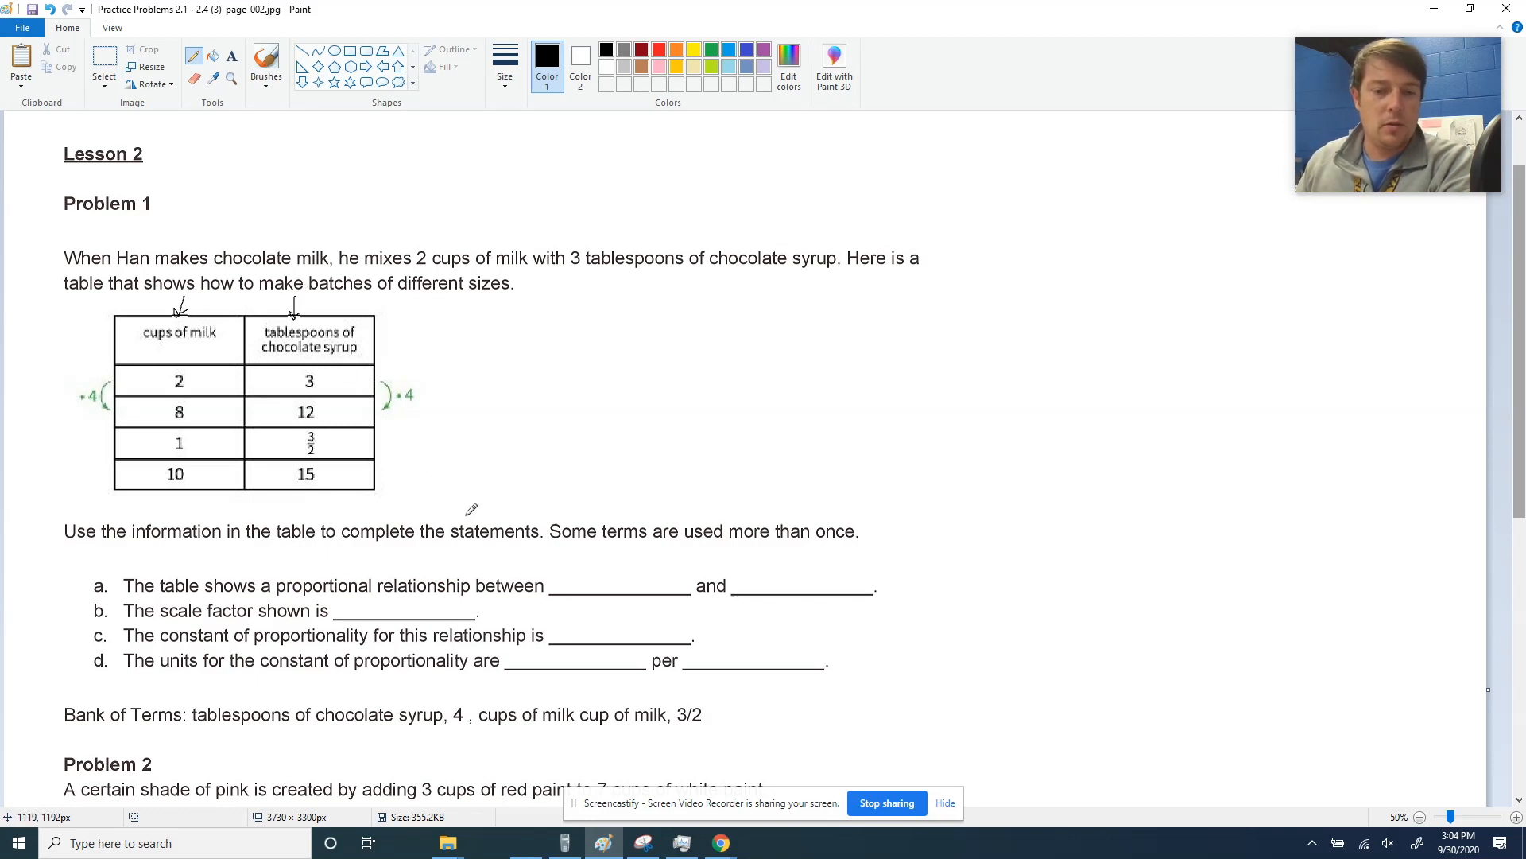
{"action": "mouse_move", "coordinate": [561, 574]}
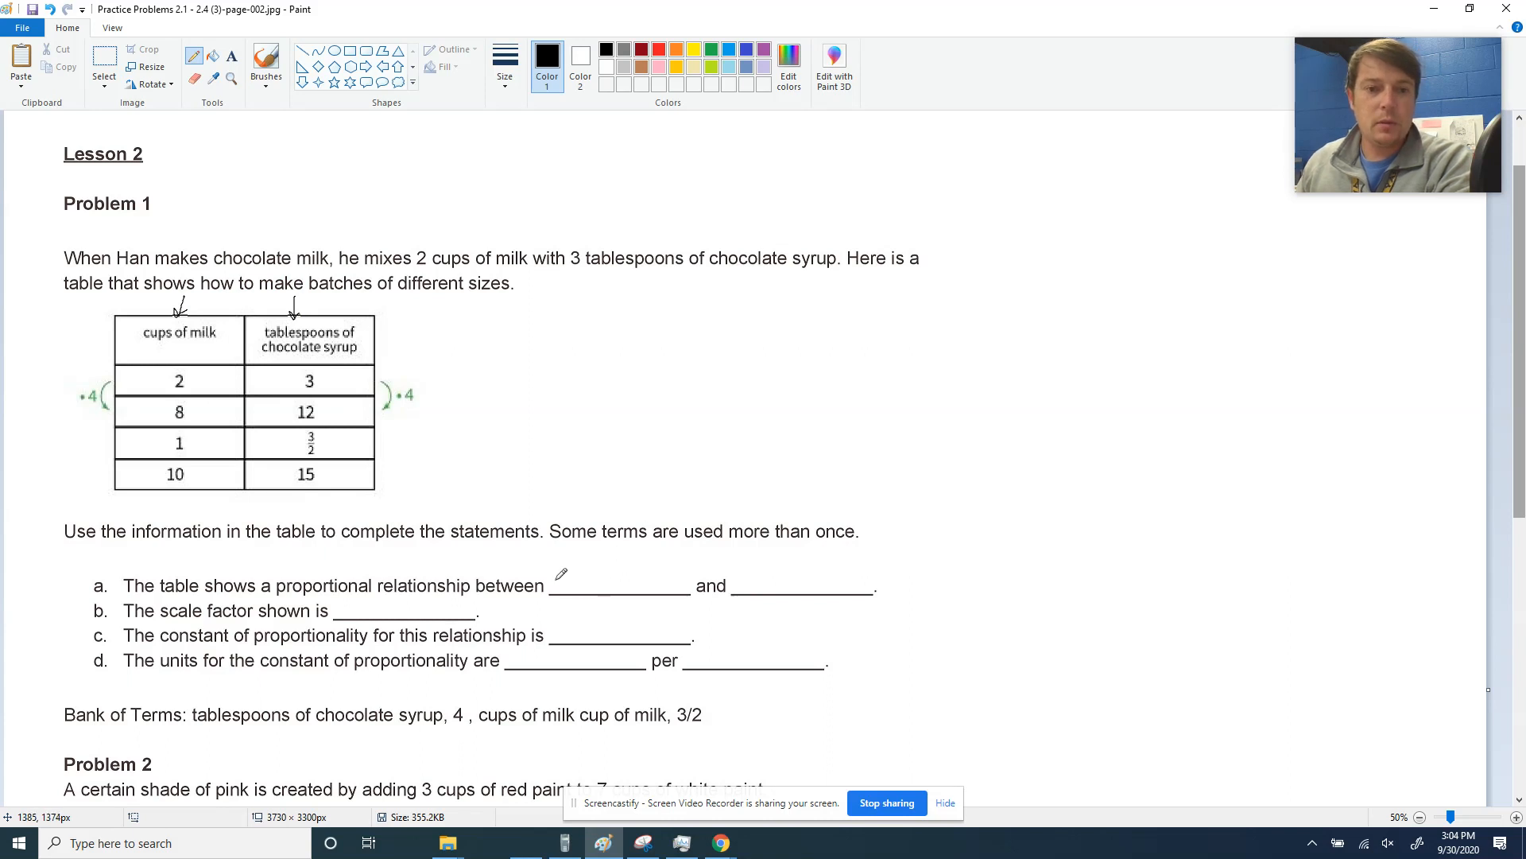
{"action": "type", "text": "Cups of milk"}
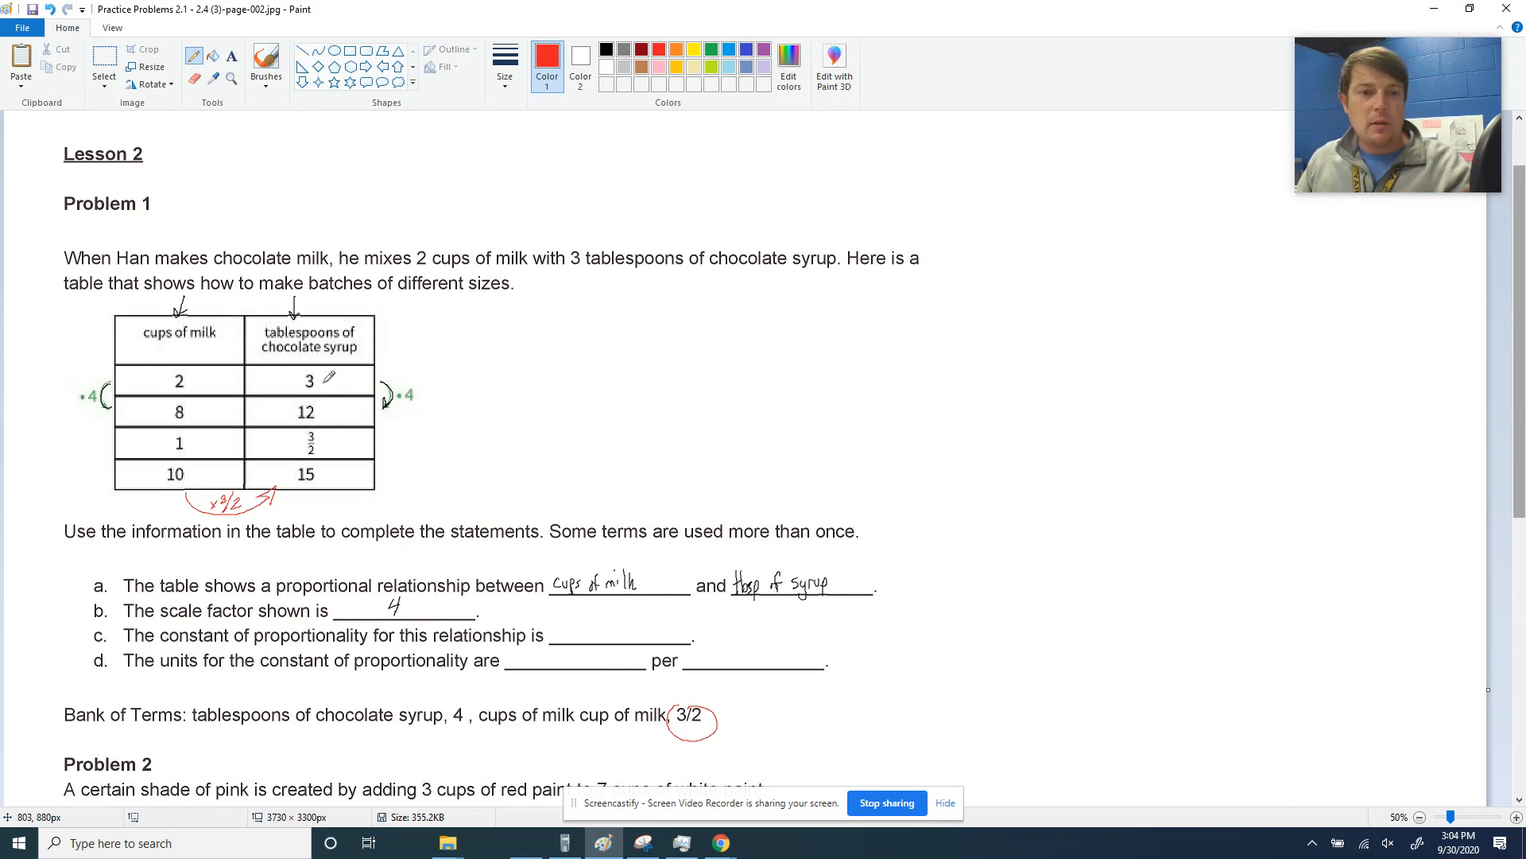
{"action": "mouse_move", "coordinate": [420, 355]}
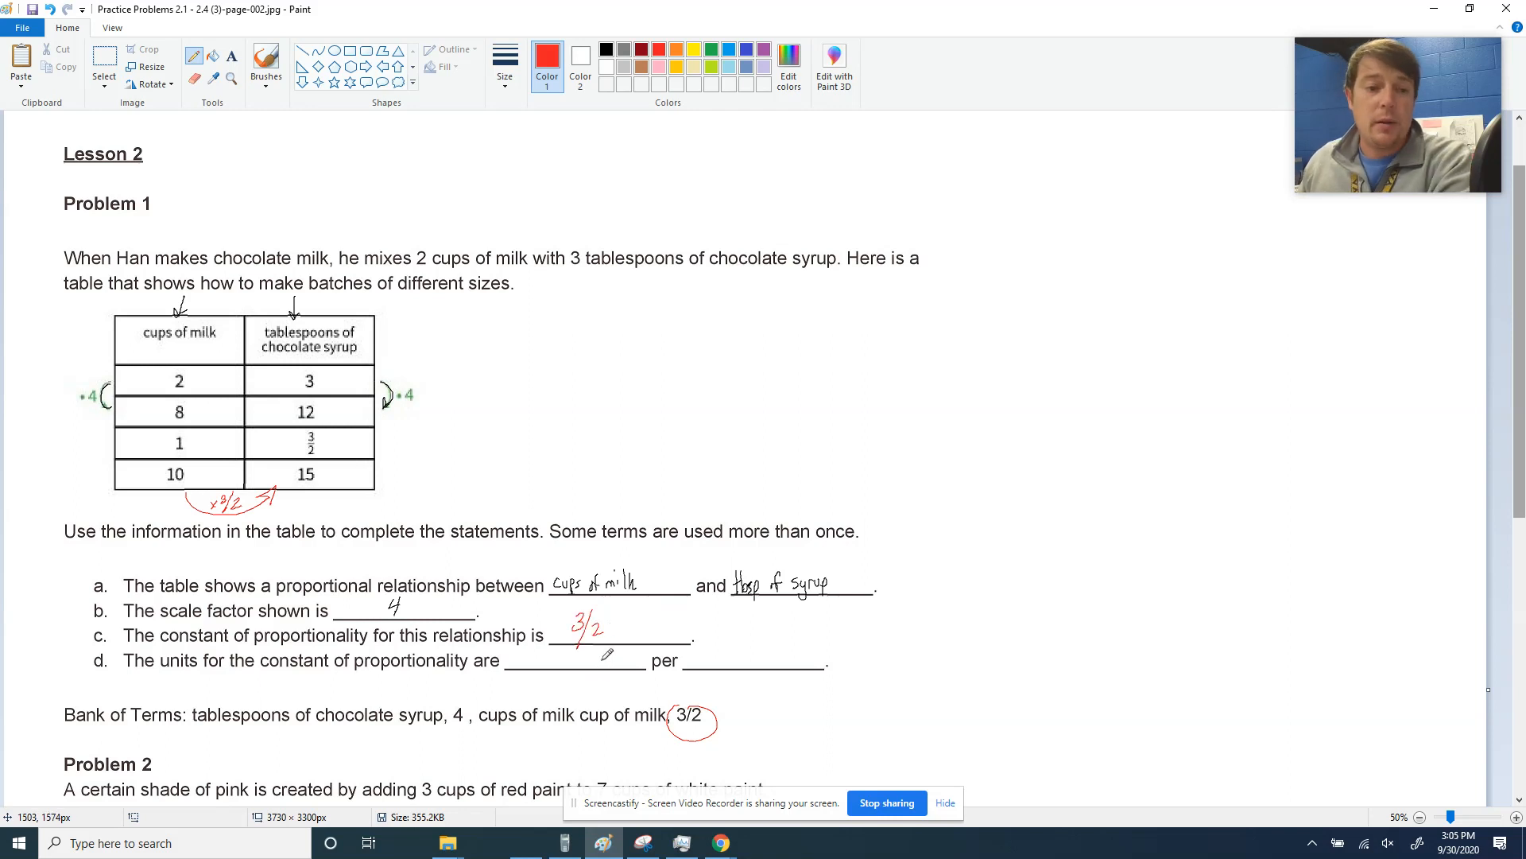
{"action": "mouse_move", "coordinate": [355, 662]}
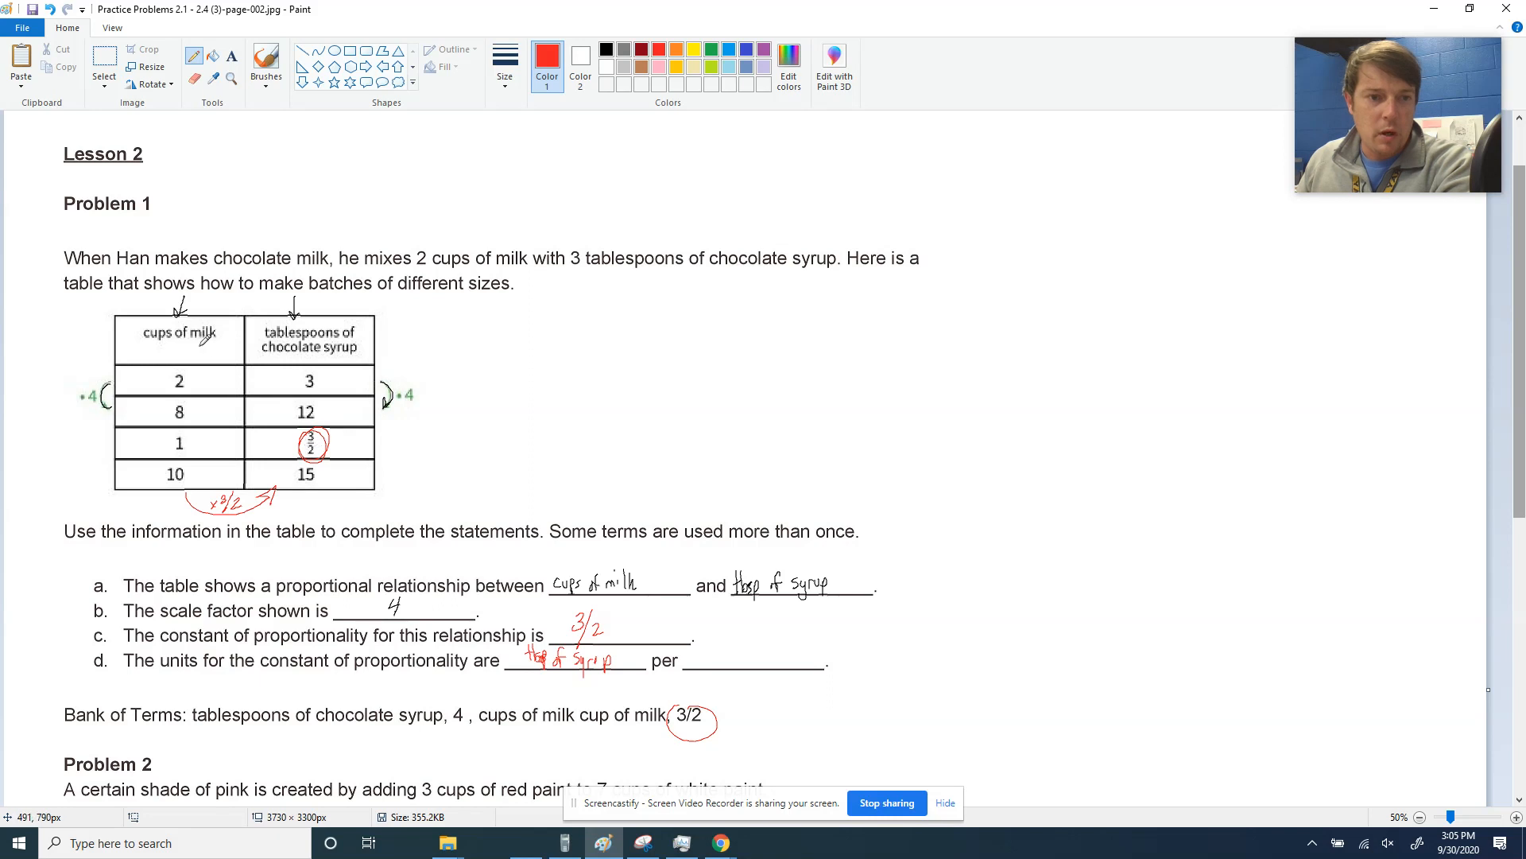
{"action": "mouse_move", "coordinate": [699, 647]}
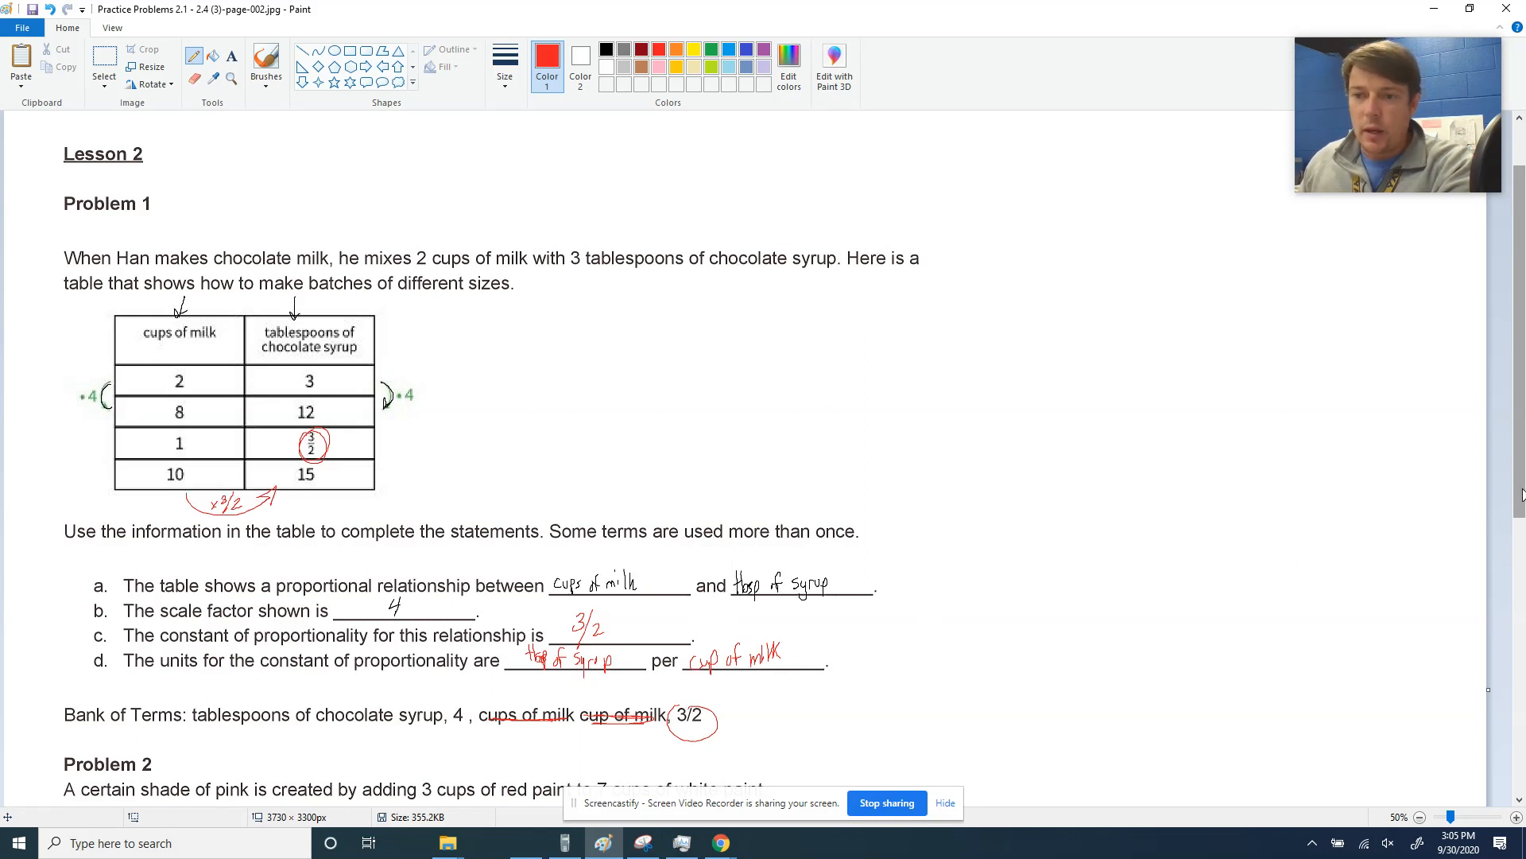
{"action": "scroll", "scroll_direction": "down", "scroll_amount": 3}
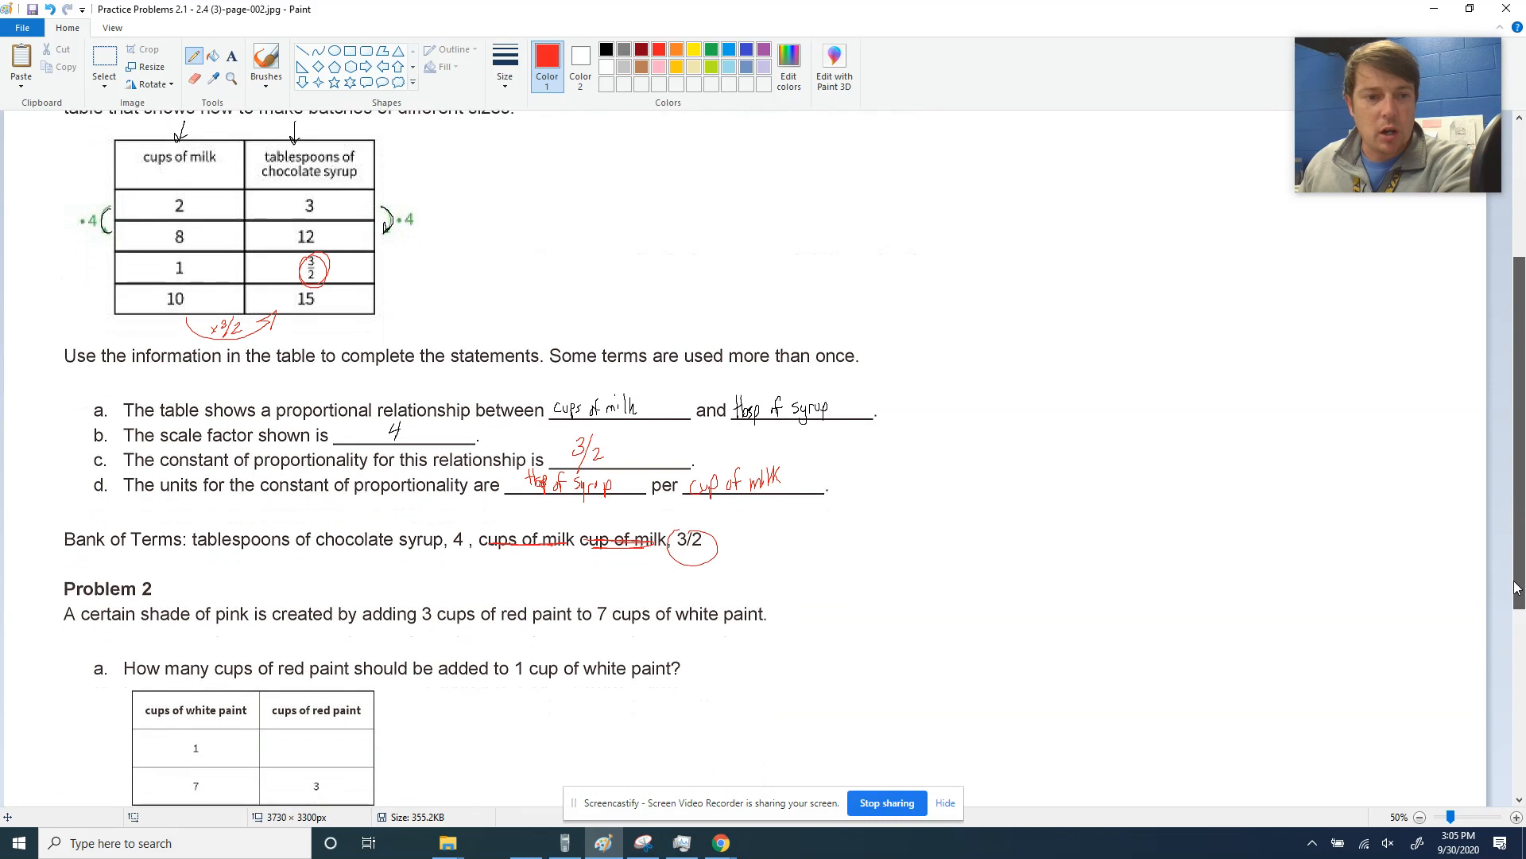
{"action": "scroll", "scroll_direction": "down", "scroll_amount": 3}
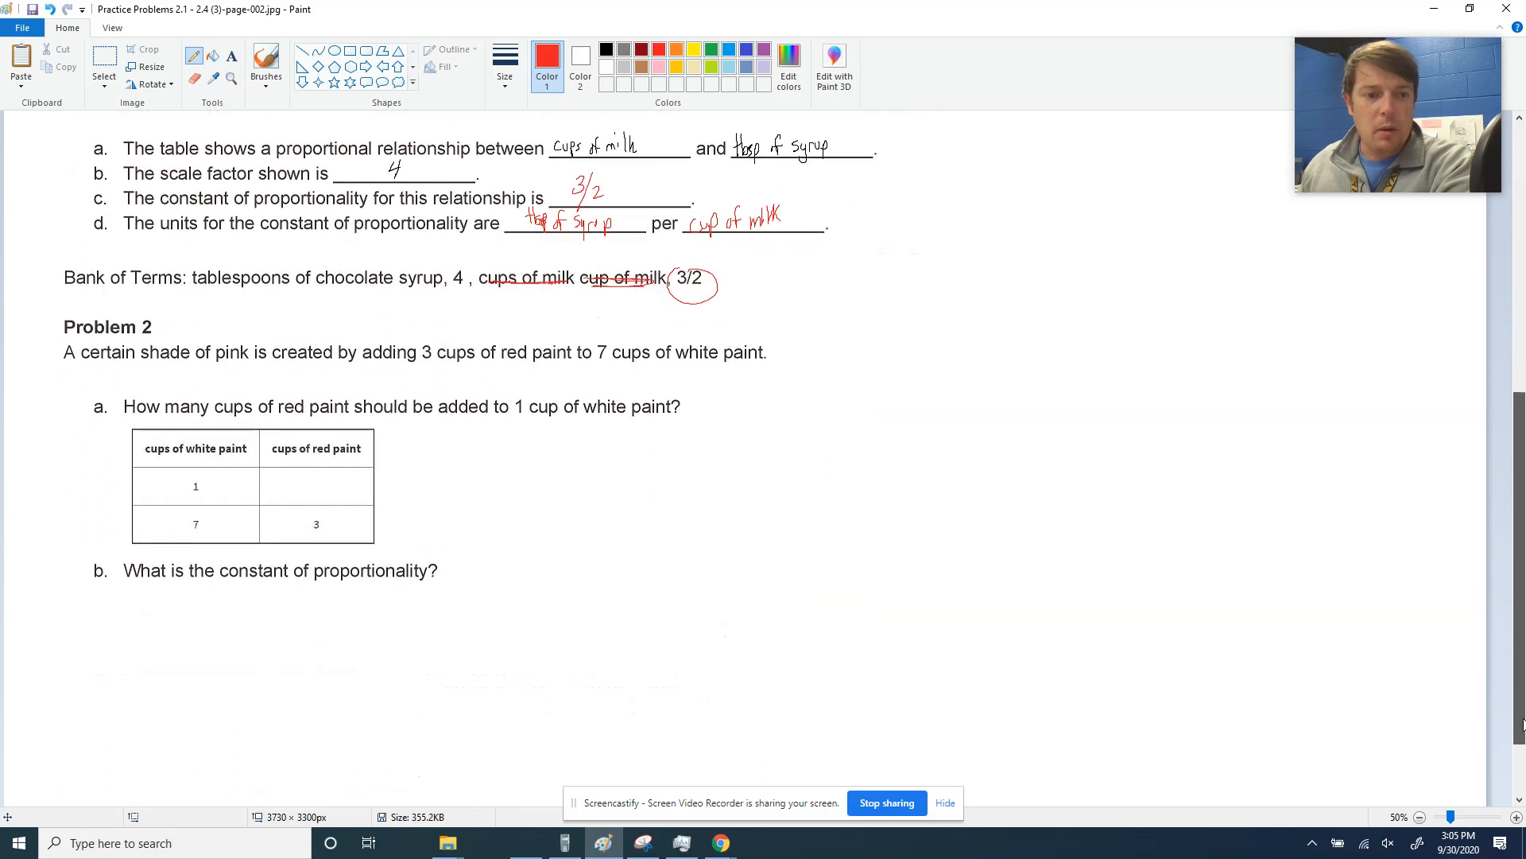
{"action": "scroll", "scroll_direction": "up", "scroll_amount": 3}
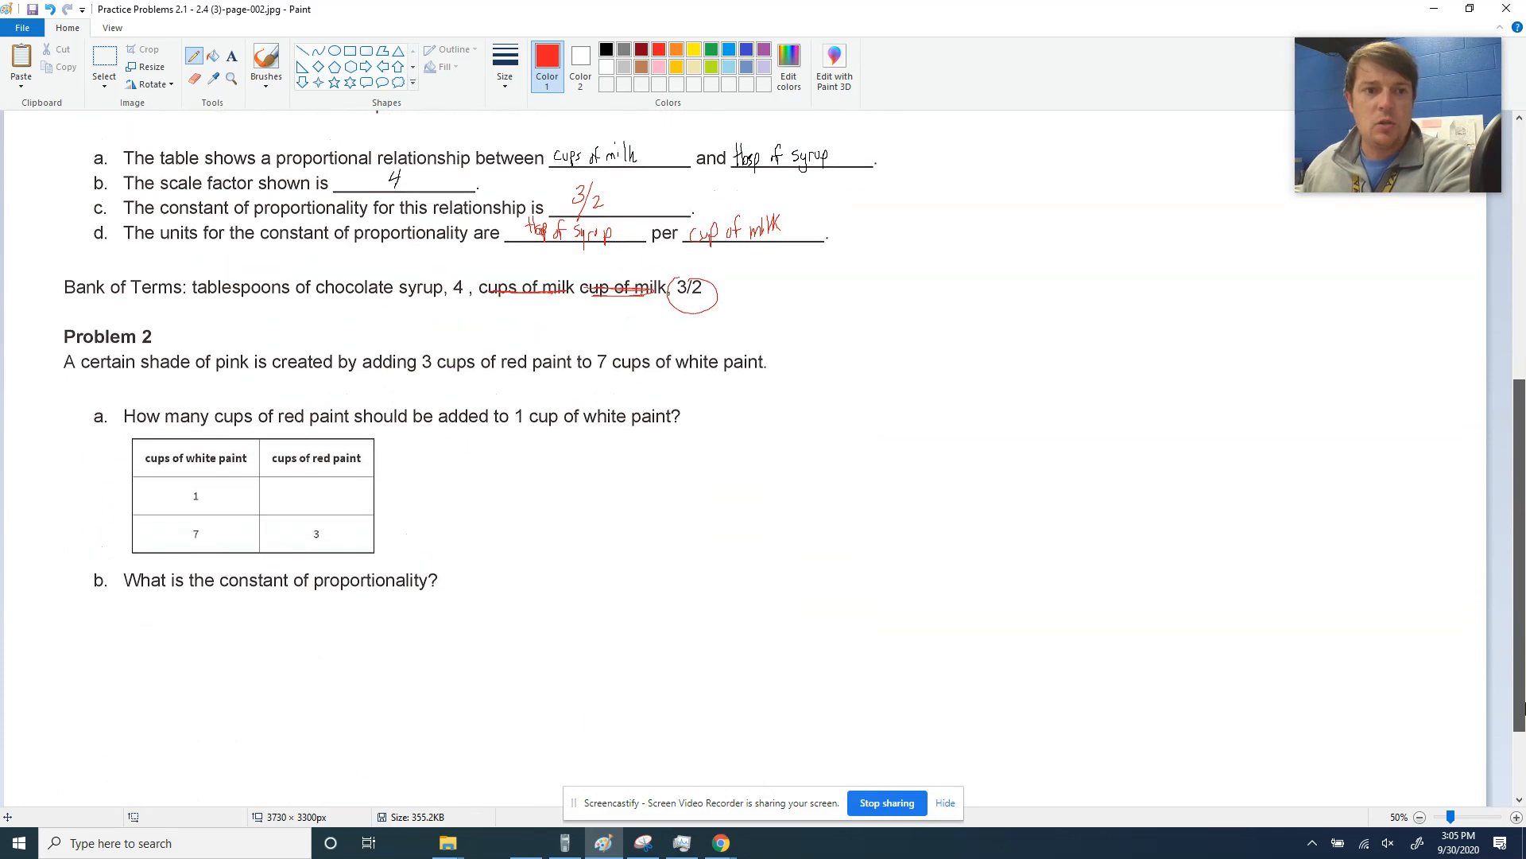
{"action": "scroll", "scroll_direction": "up", "scroll_amount": 3}
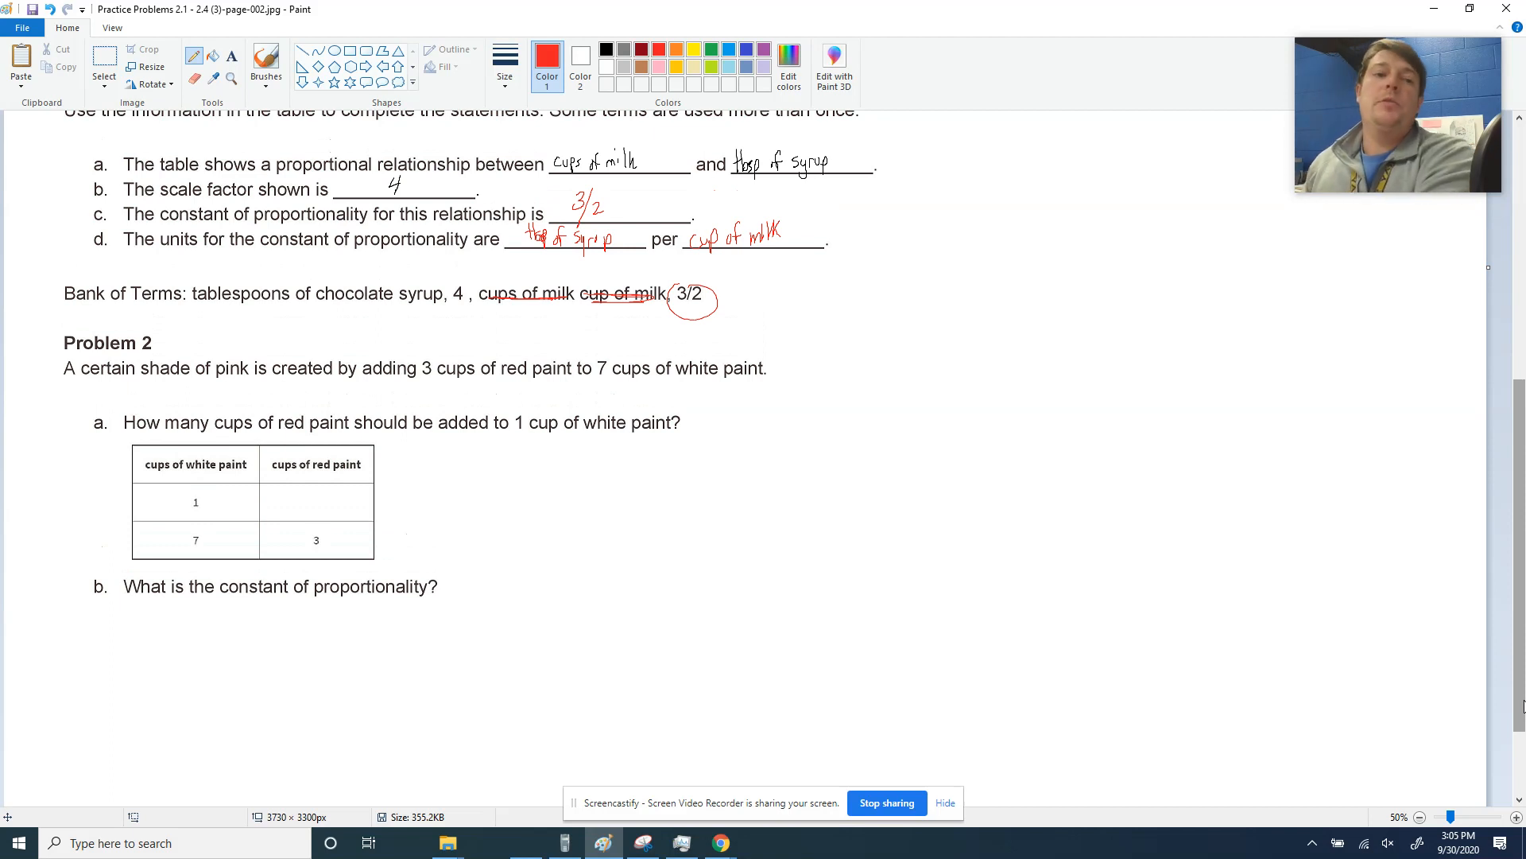
{"action": "mouse_move", "coordinate": [396, 462]}
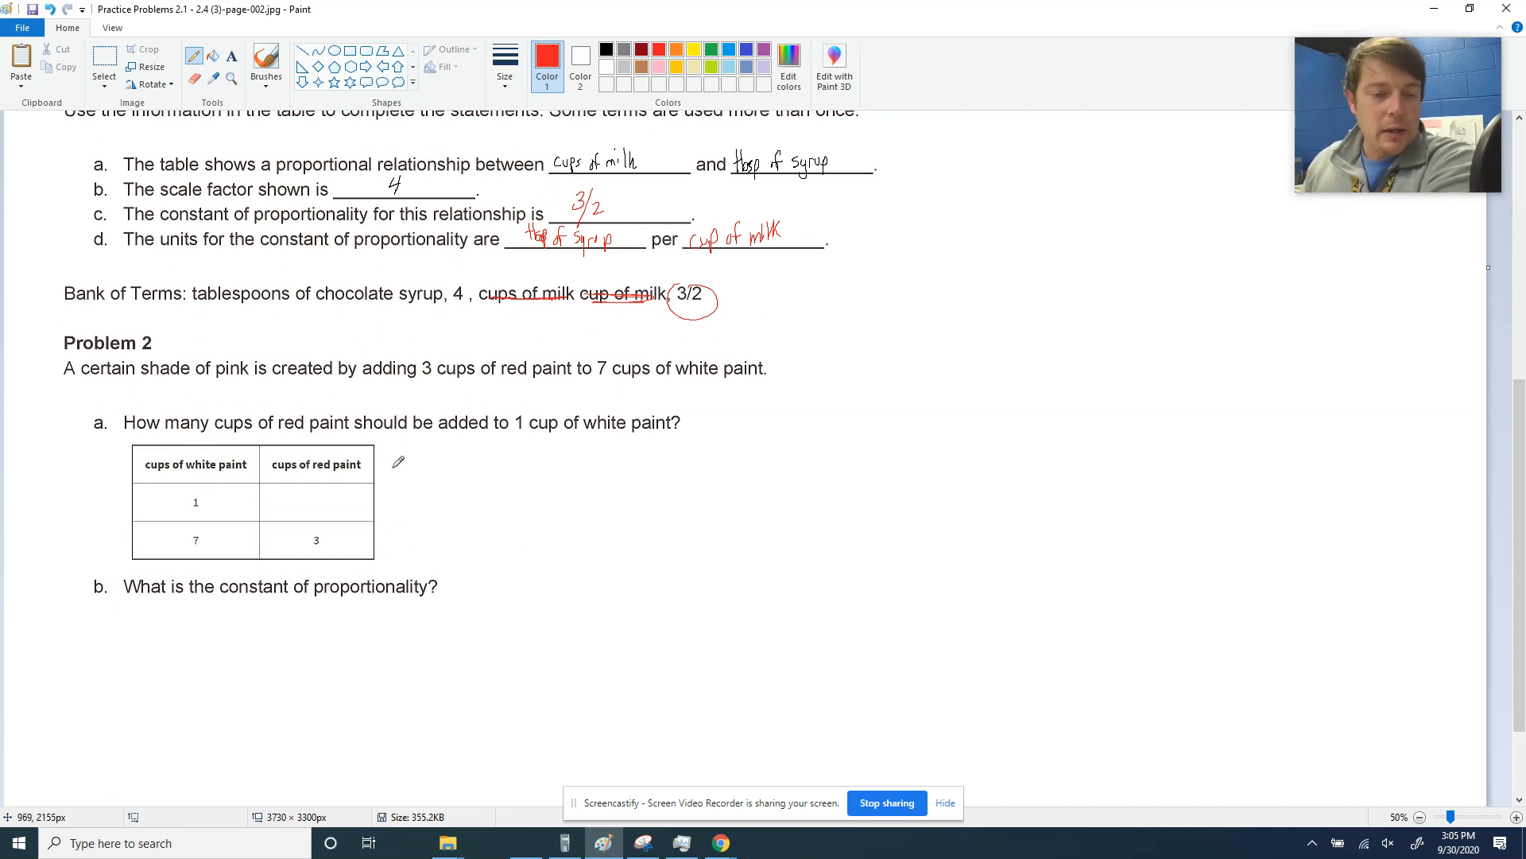
{"action": "mouse_move", "coordinate": [422, 481]}
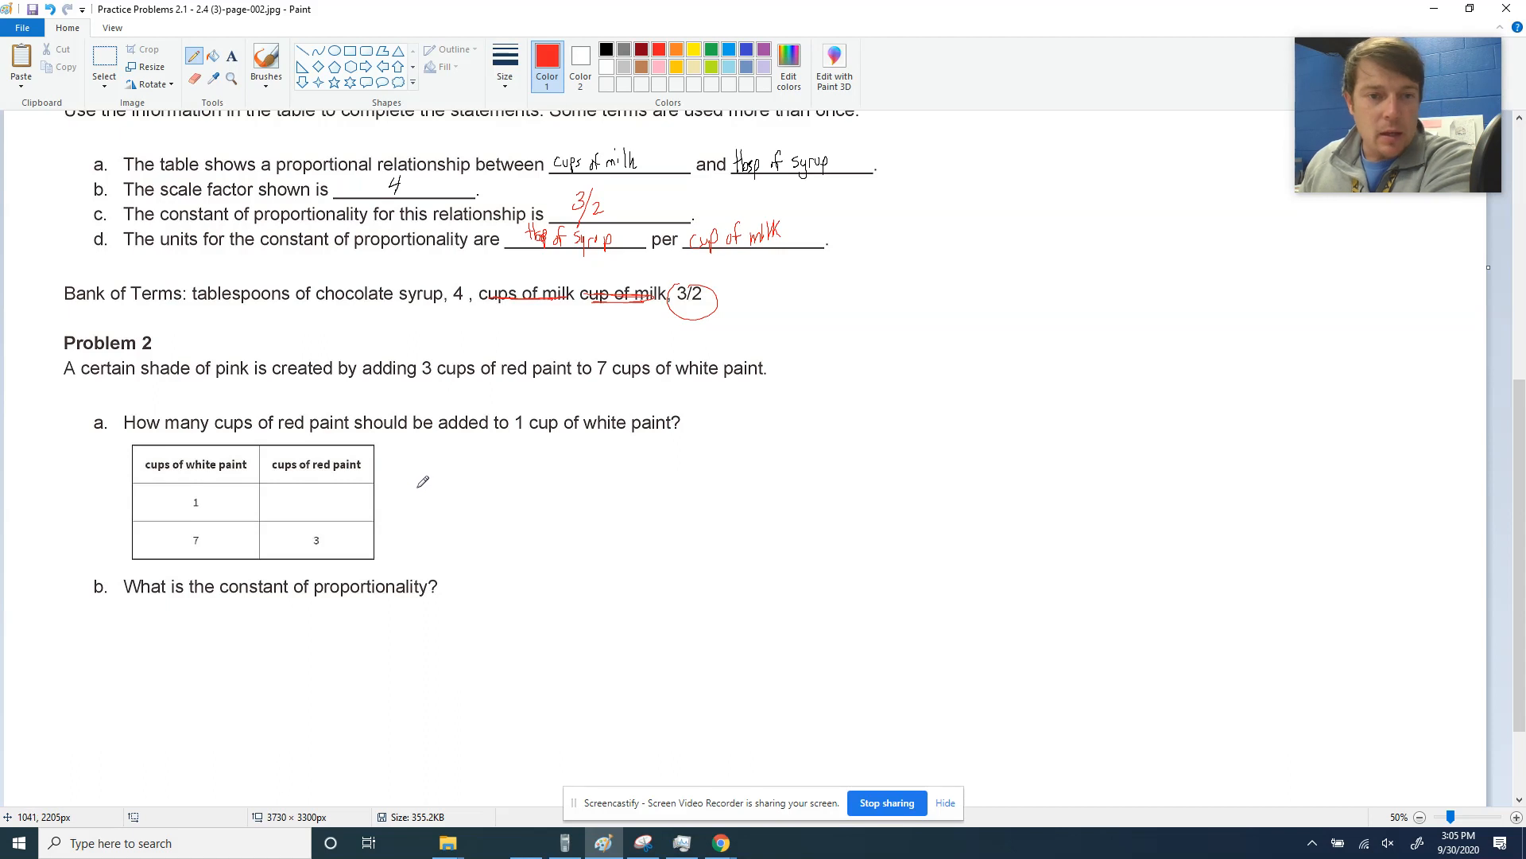
{"action": "mouse_move", "coordinate": [302, 465]}
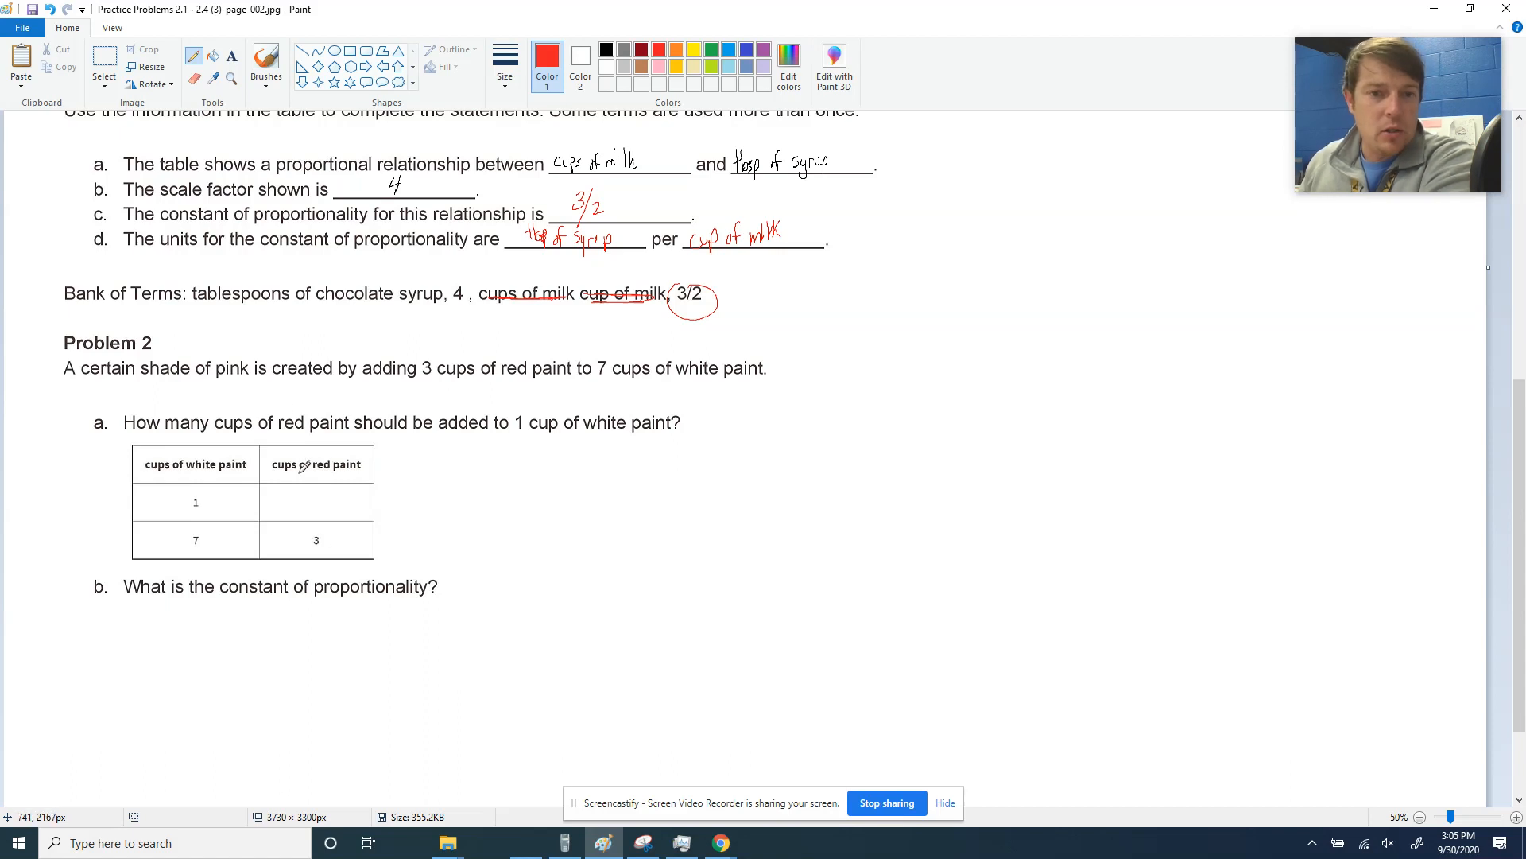
{"action": "mouse_move", "coordinate": [338, 485]}
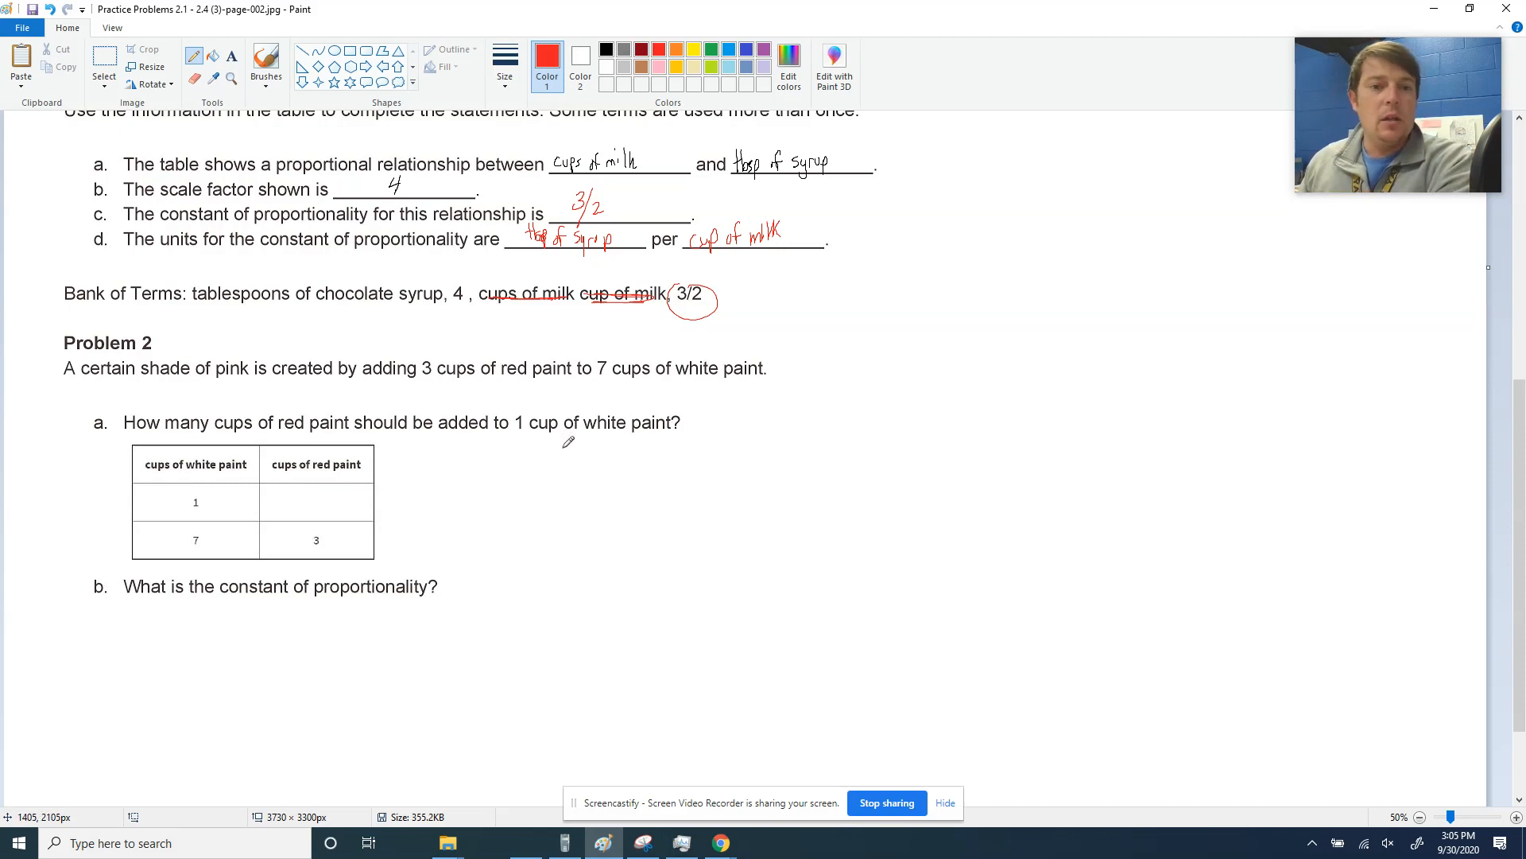
{"action": "mouse_move", "coordinate": [687, 428]}
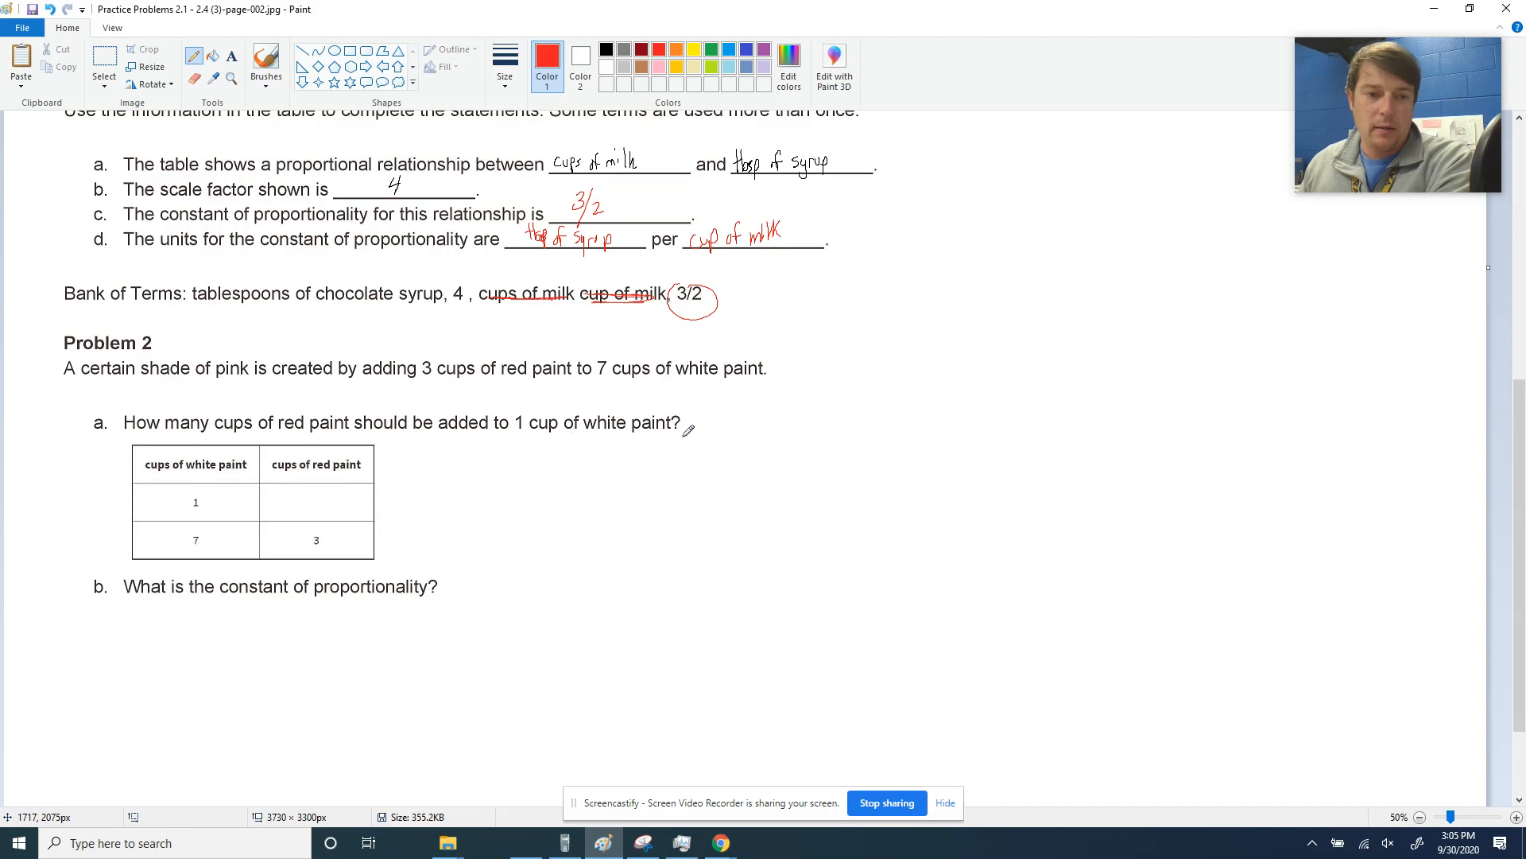
{"action": "mouse_move", "coordinate": [326, 504]}
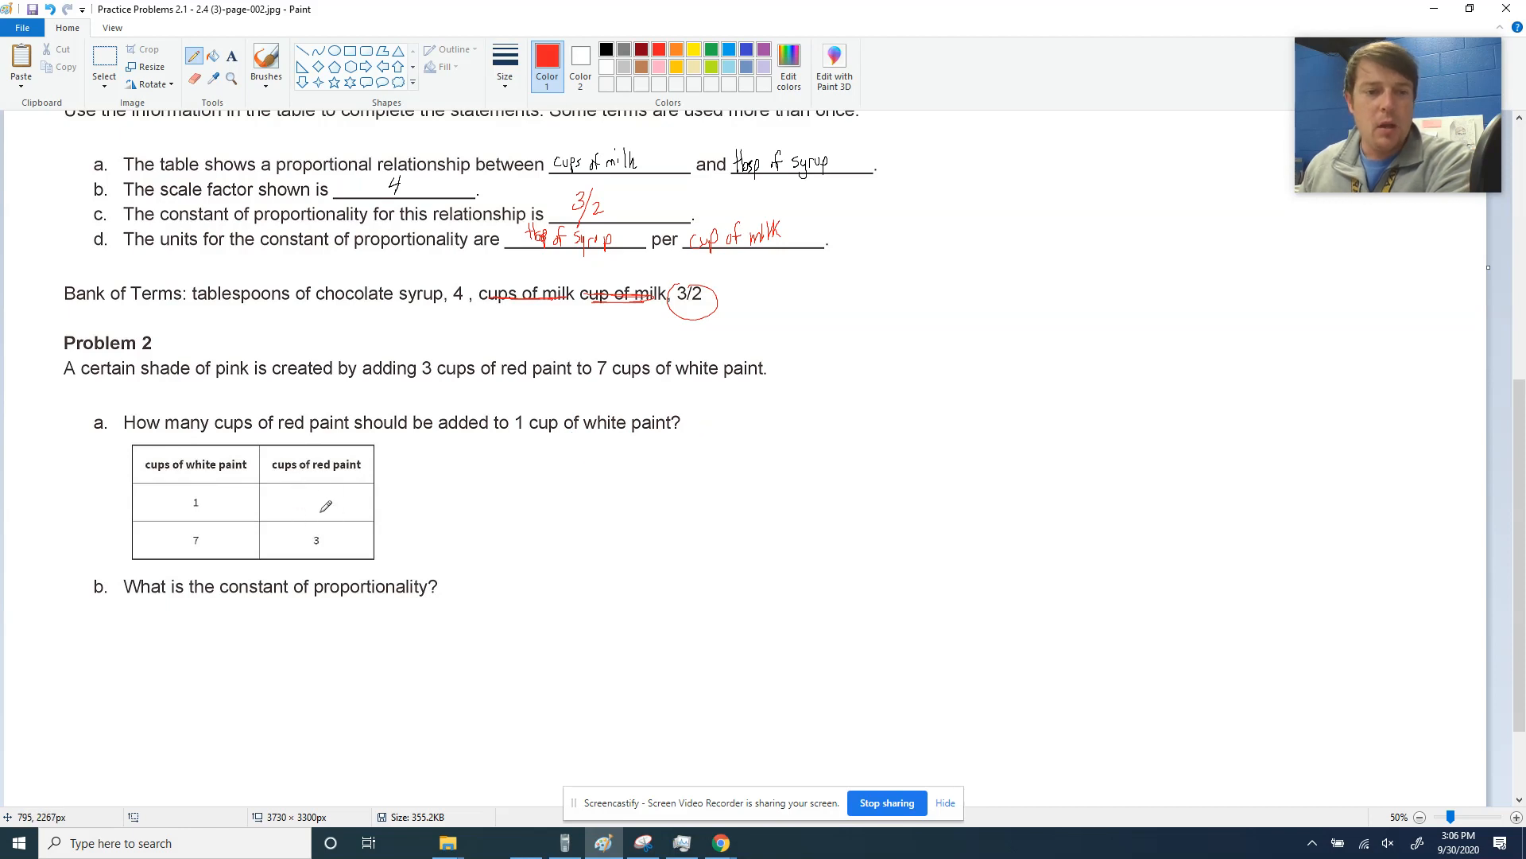
{"action": "mouse_move", "coordinate": [315, 523]}
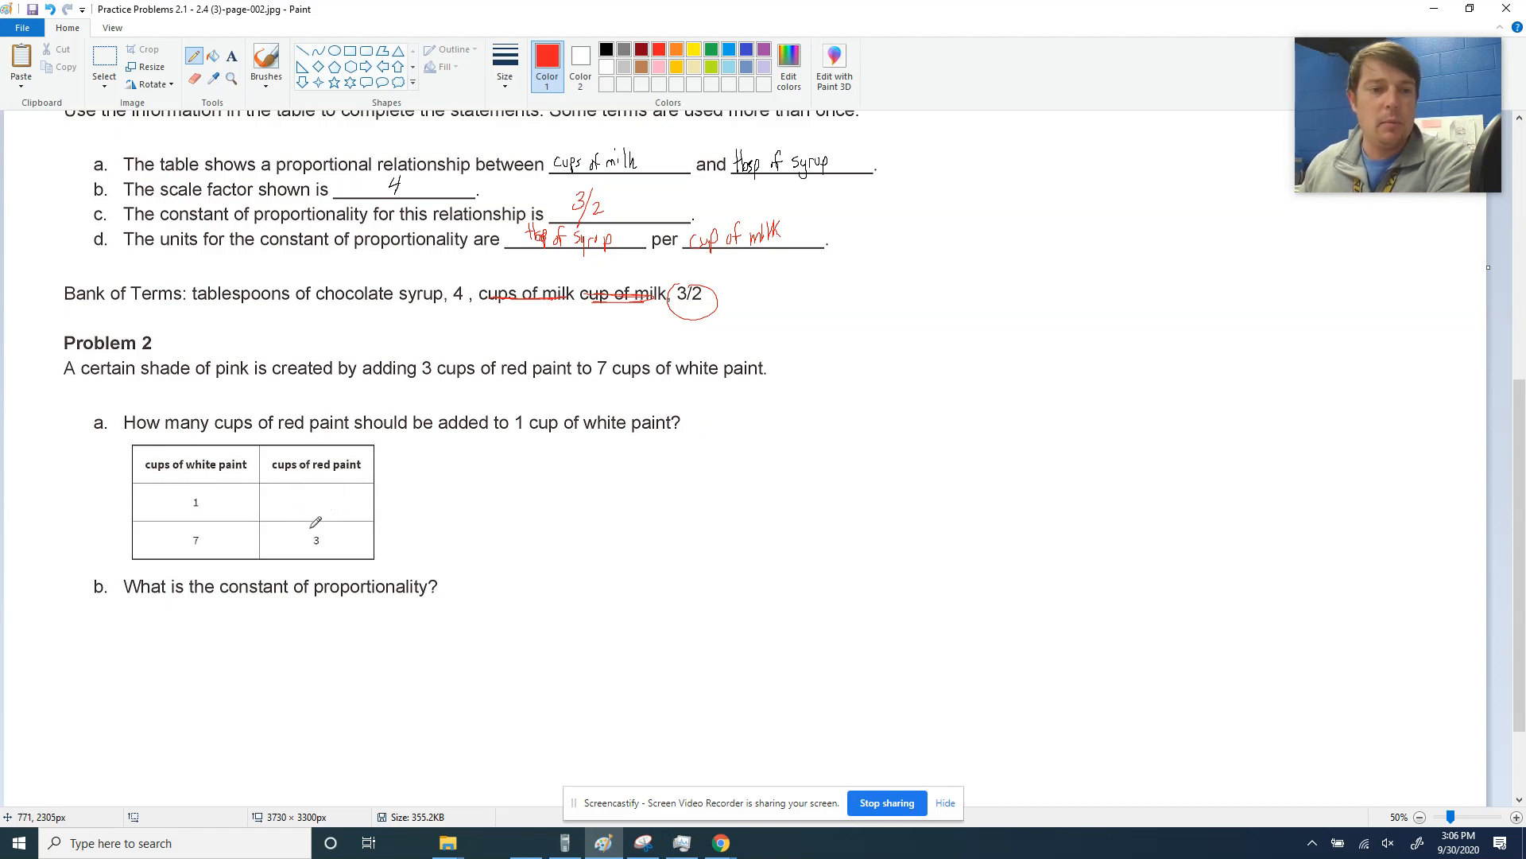
{"action": "mouse_move", "coordinate": [231, 525]}
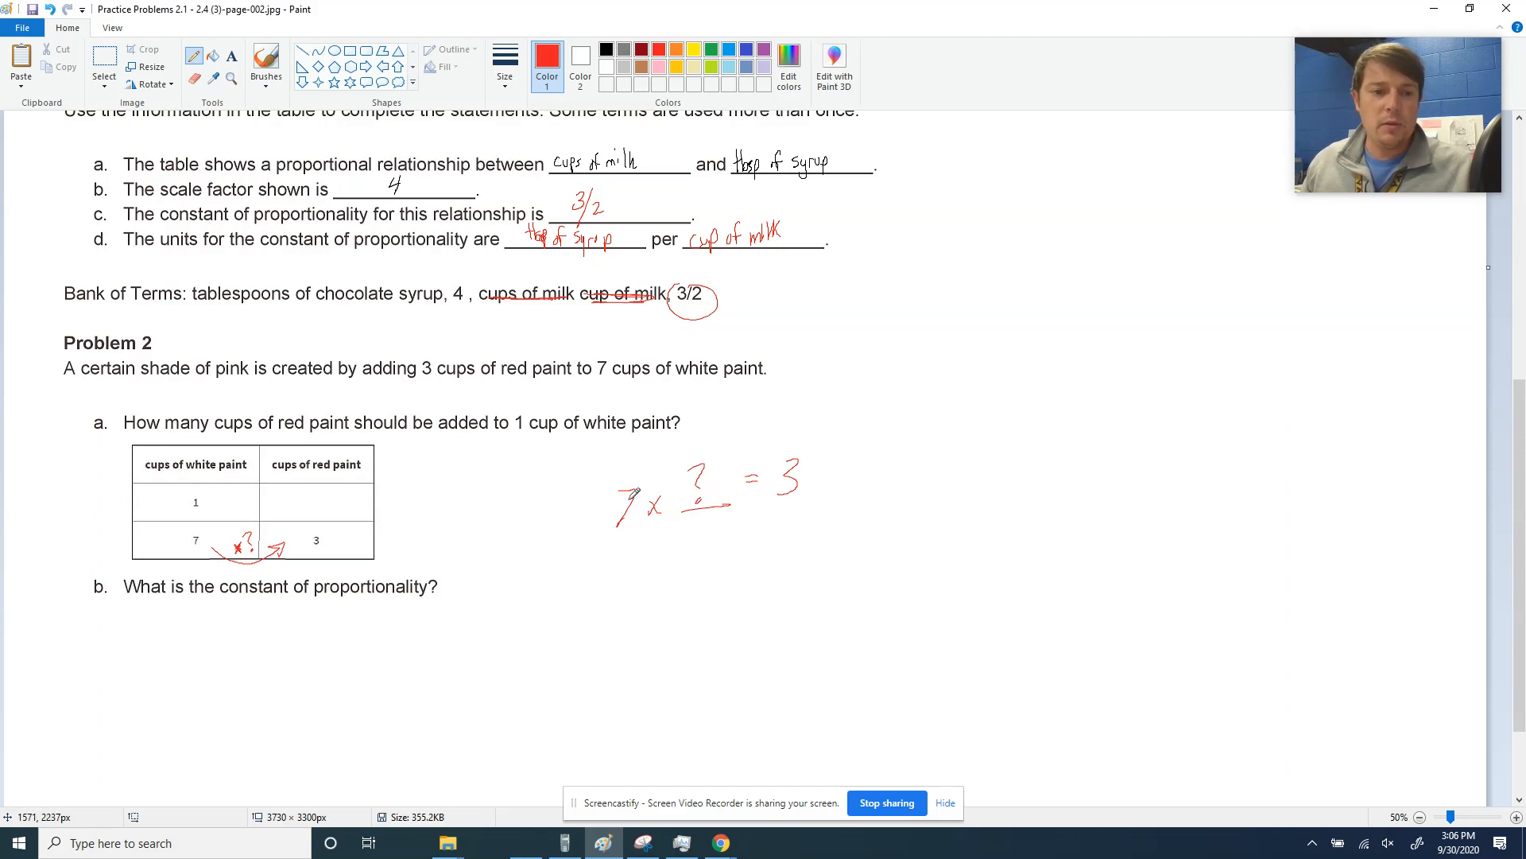
{"action": "mouse_move", "coordinate": [790, 501]}
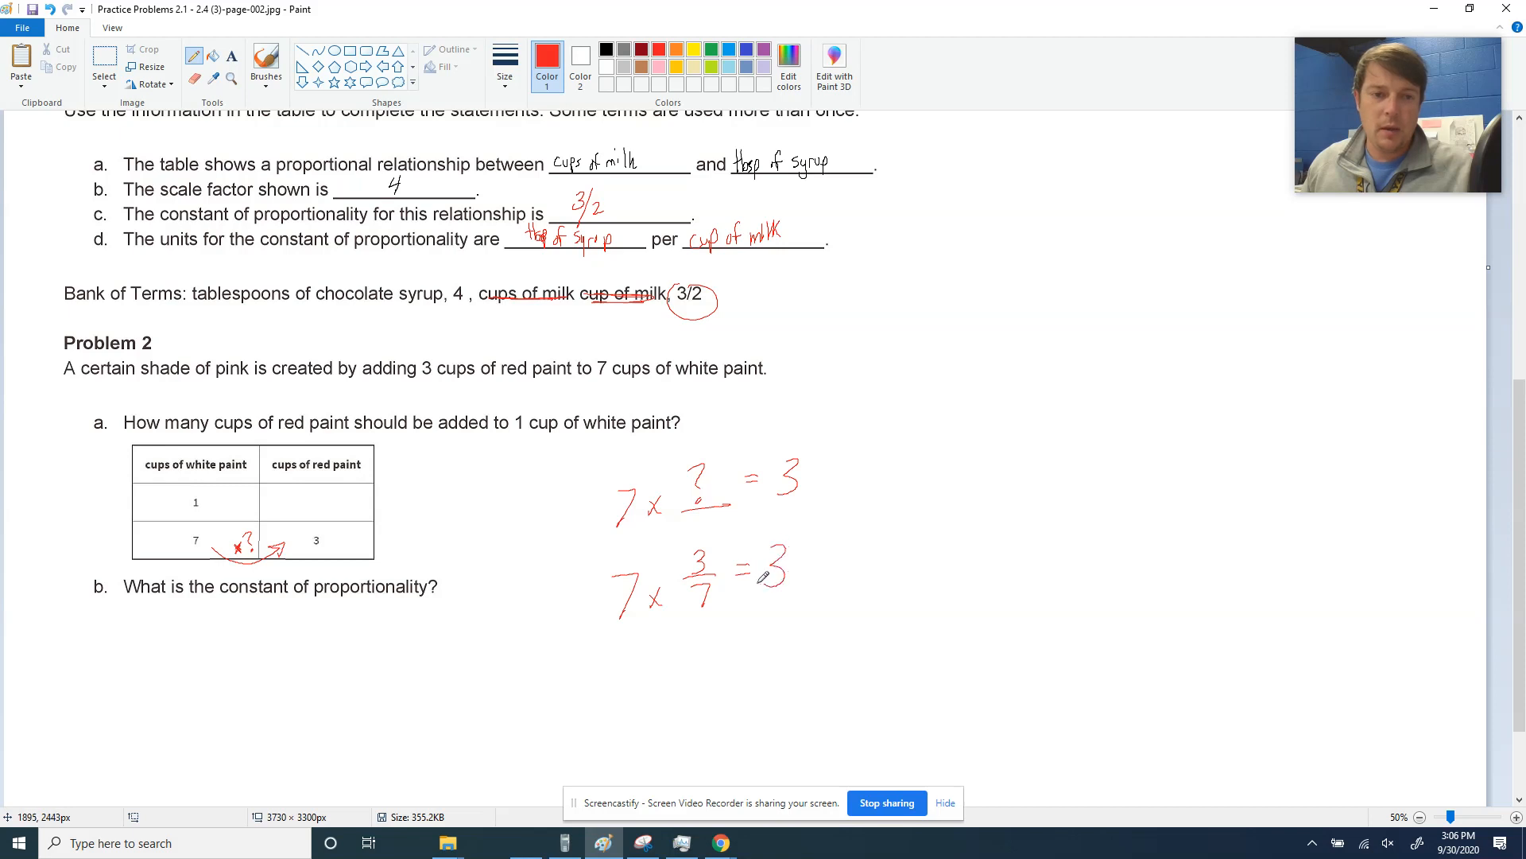
{"action": "mouse_move", "coordinate": [270, 567]}
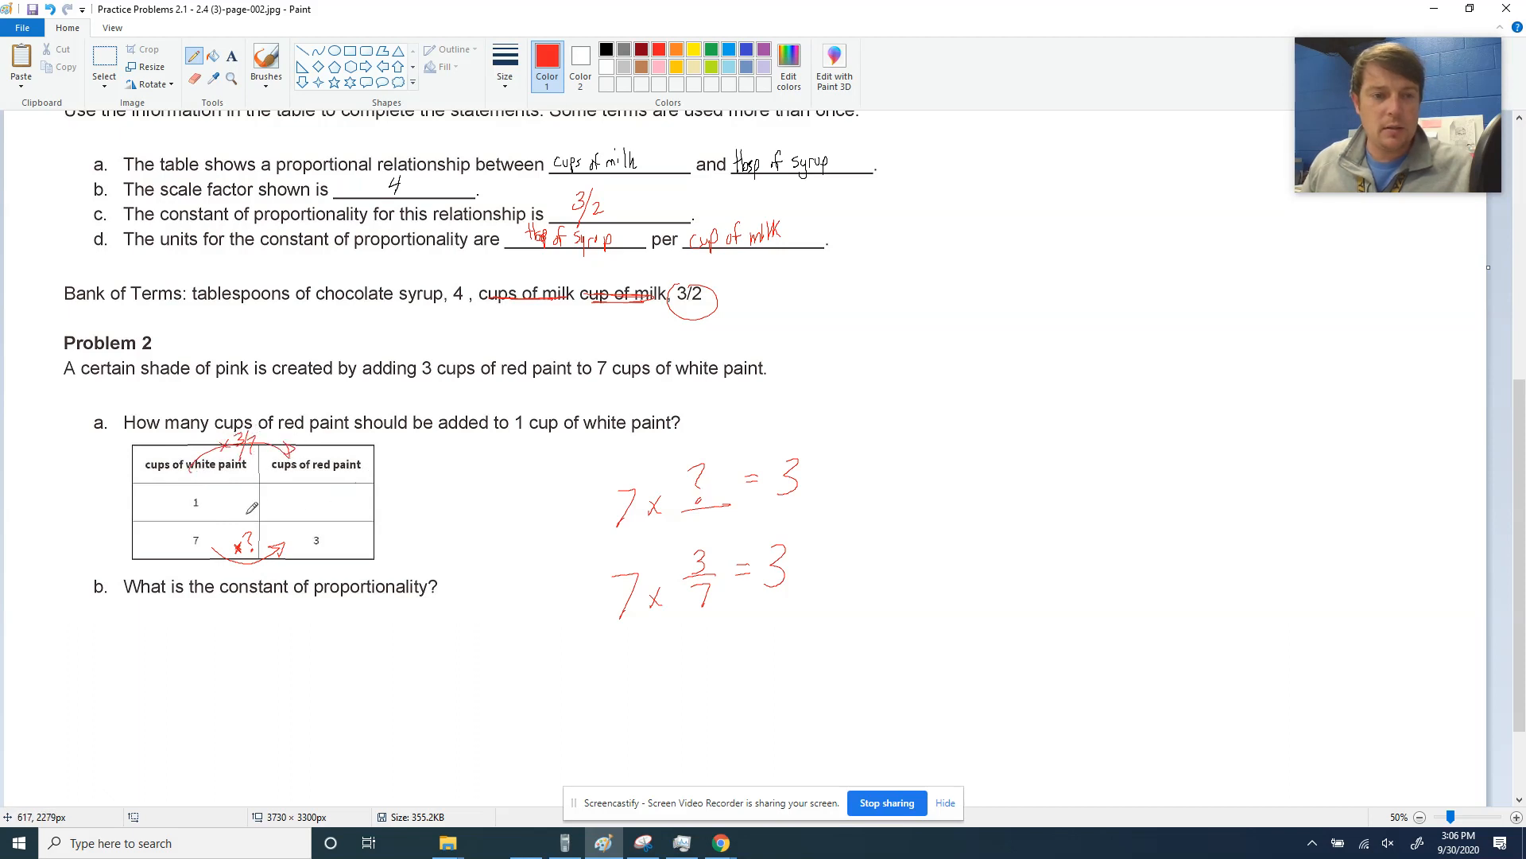
{"action": "mouse_move", "coordinate": [305, 489]}
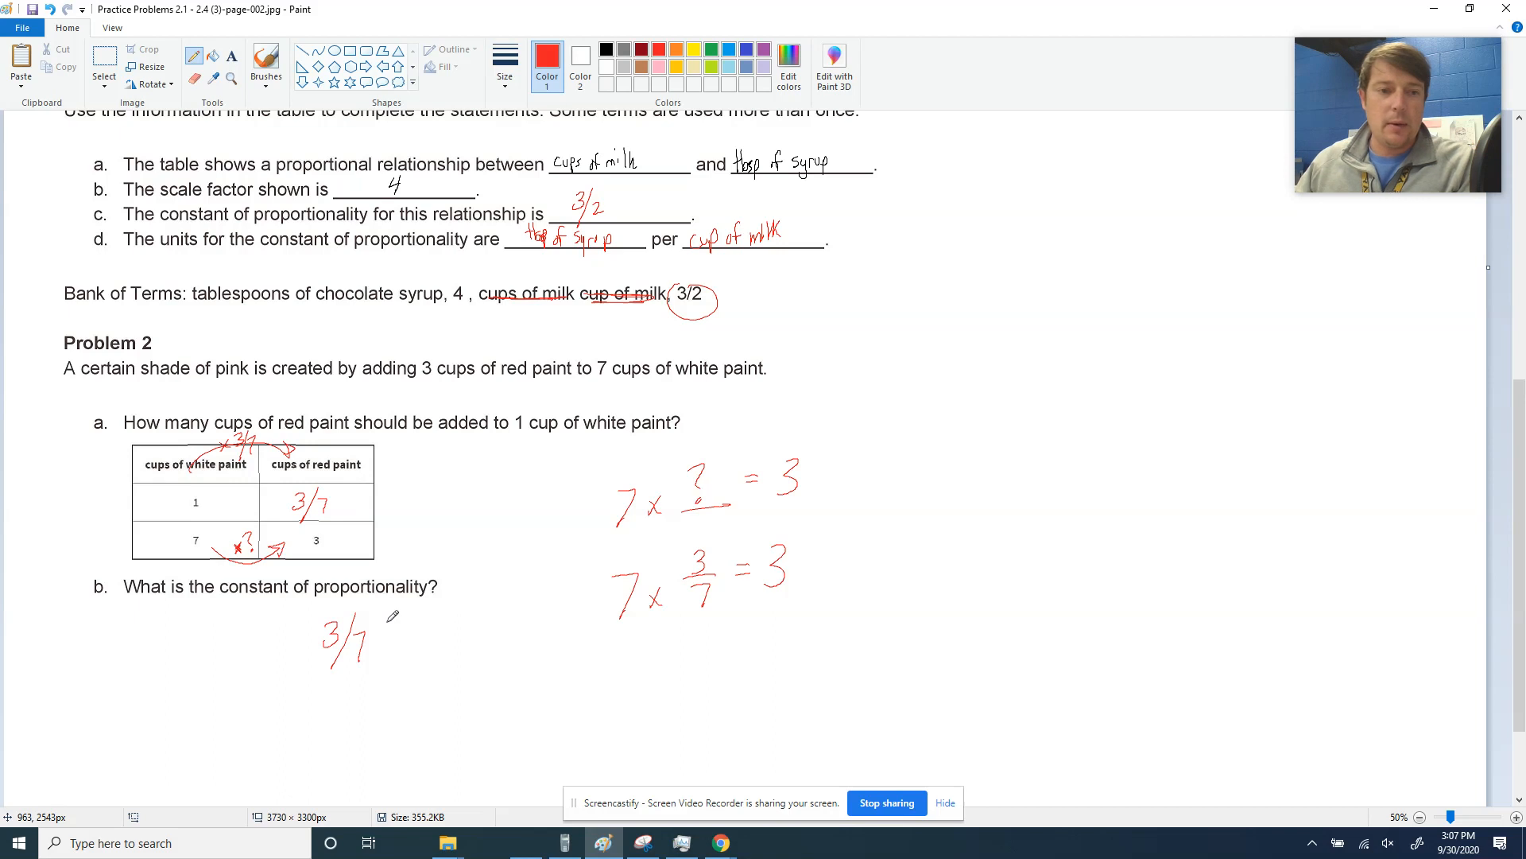
{"action": "mouse_move", "coordinate": [565, 579]}
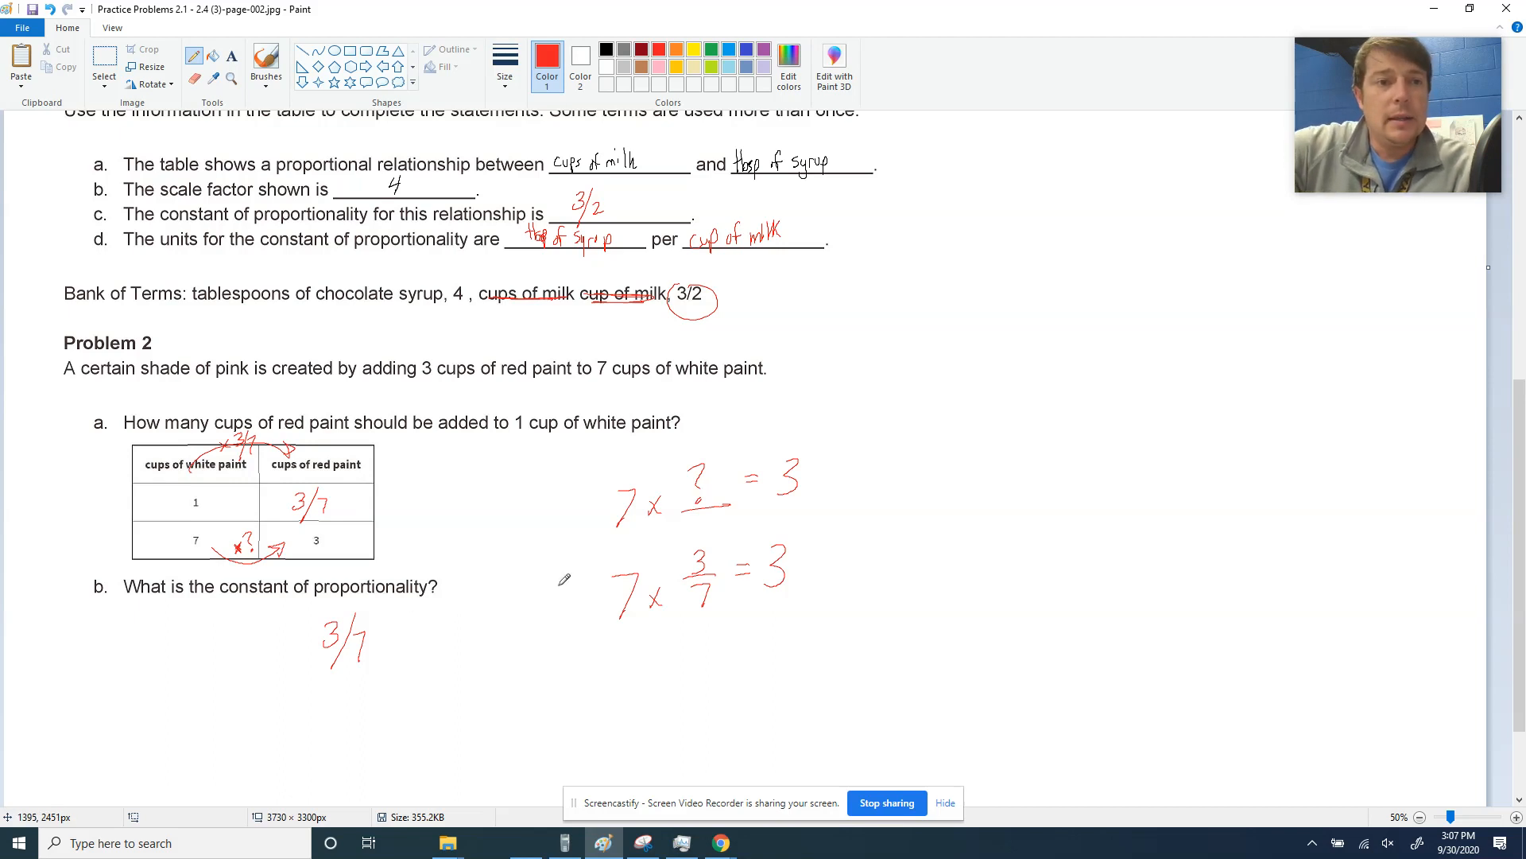